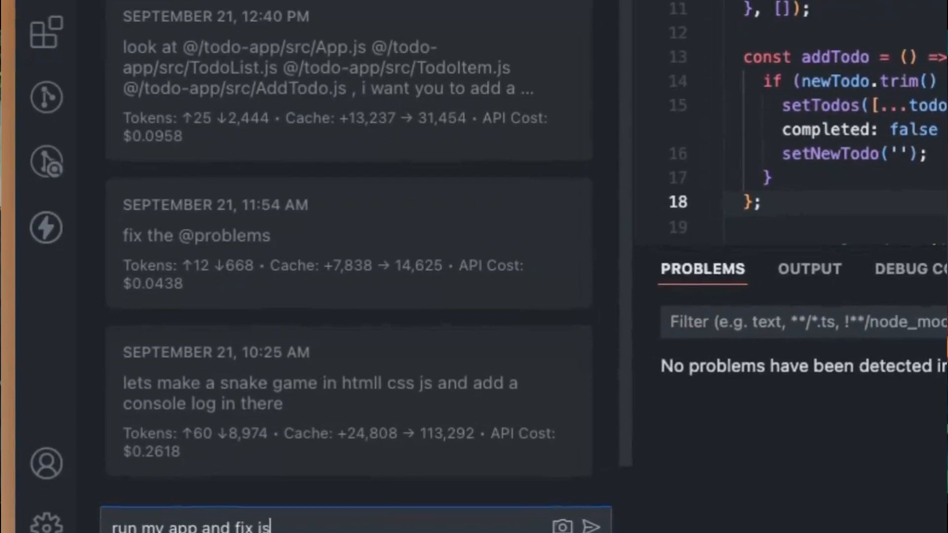
Step: Focus the Claude Dev chat input to submit a 'run my app and fix issues' request
click(589, 525)
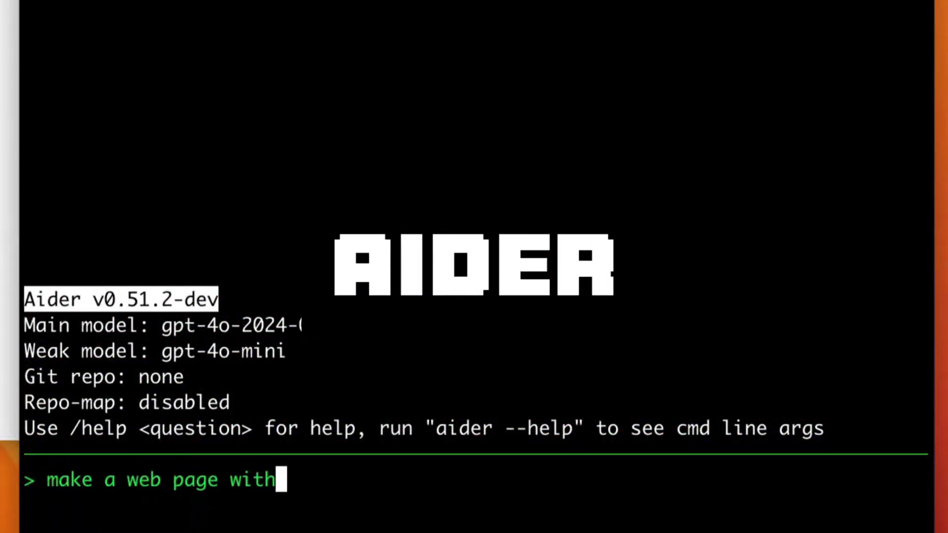
Step: Ask Aider for a 3D page of planets orbiting the sun with mouse view control
text(our planets orbitting)
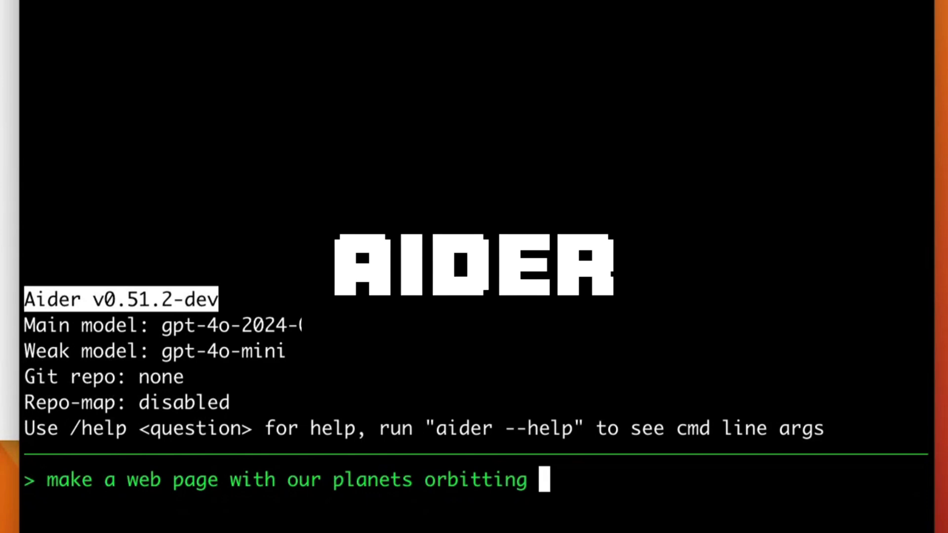
text(around the sun in 3D. include mouse control of the view)
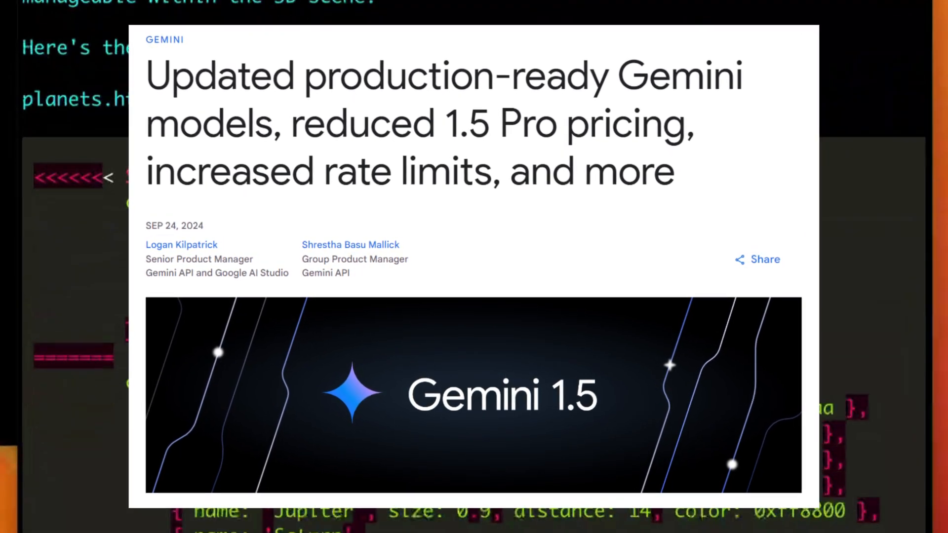
click(713, 6)
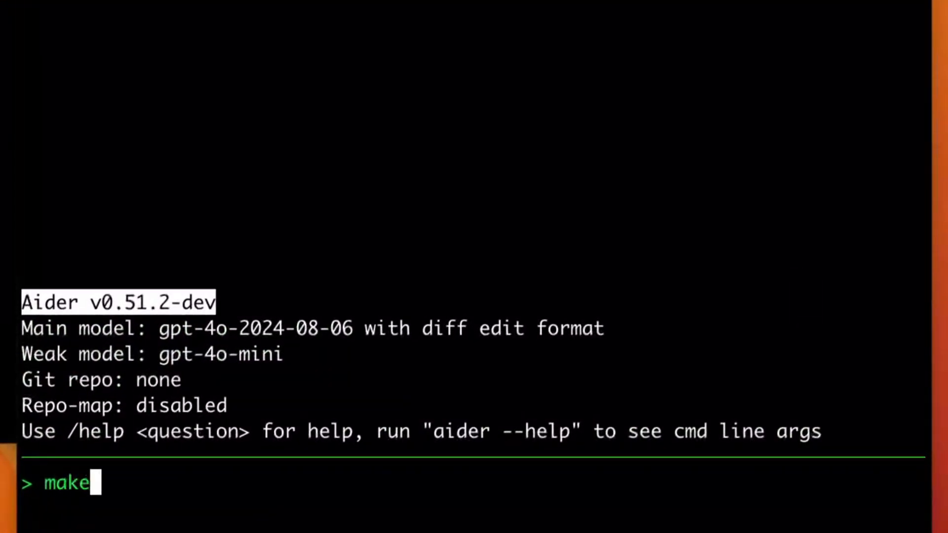
Step: Ask Aider for a Python snake game and scroll through the generated pygame code
text(a python snake game)
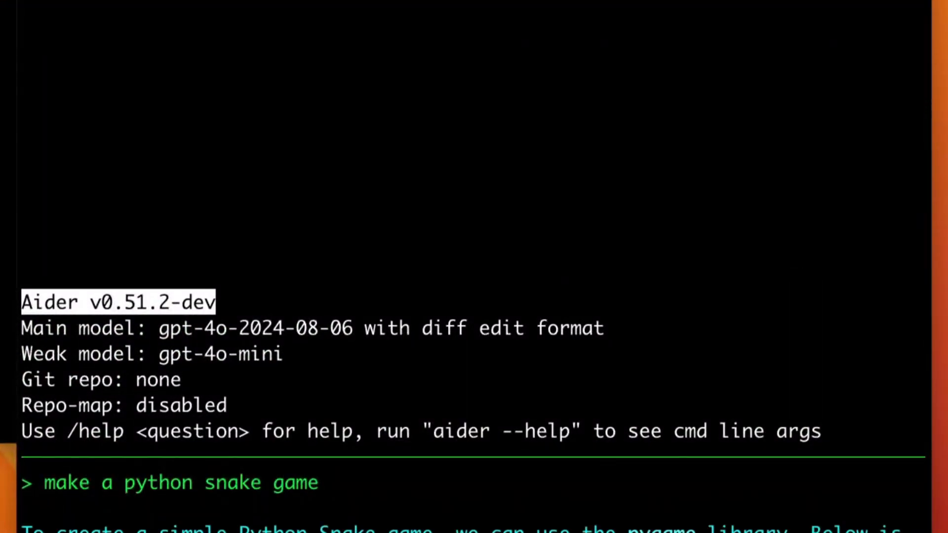
scroll(down, 3)
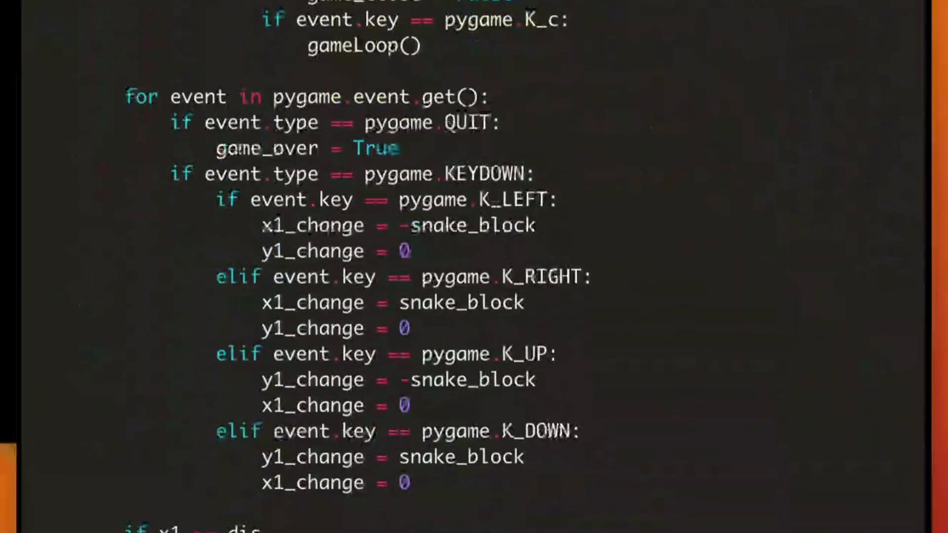
scroll(down, 3)
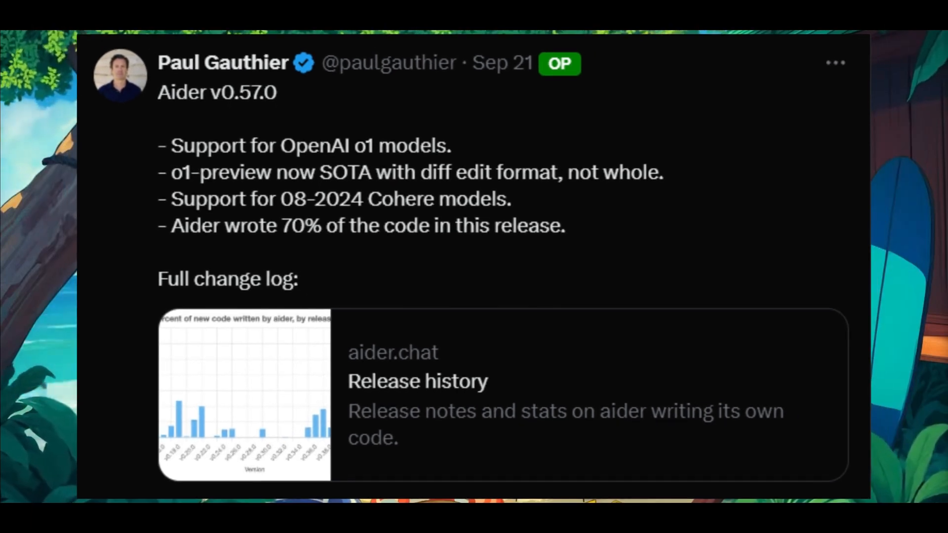
scroll(down, 3)
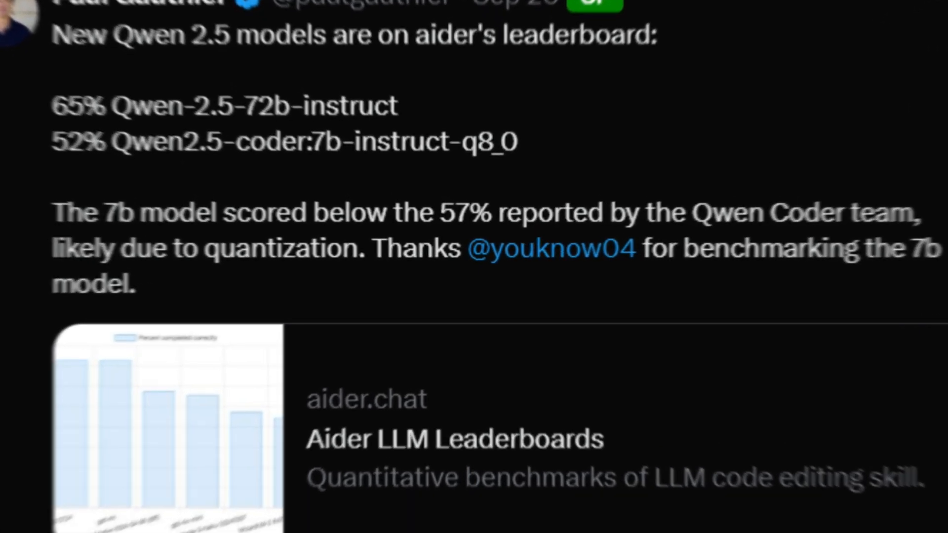
click(441, 438)
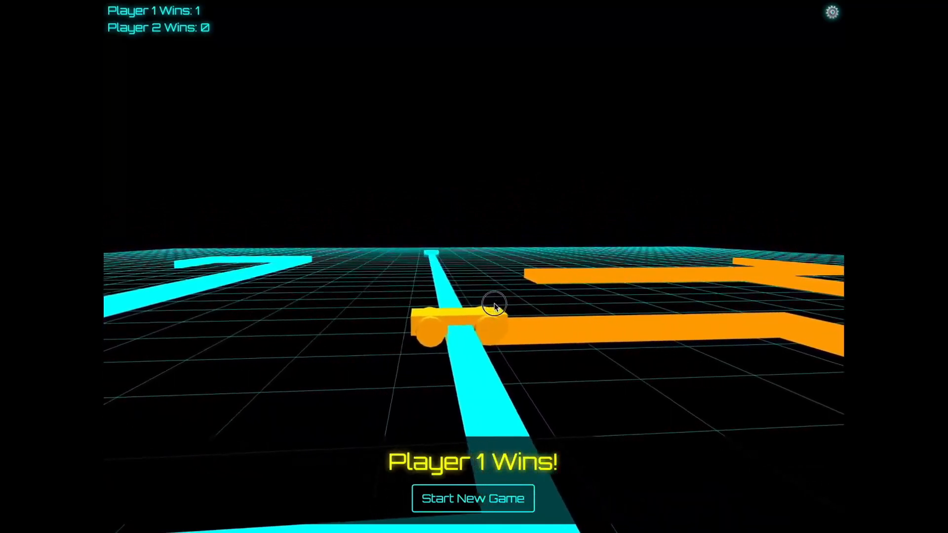
Step: Play a Tron Lightcycles round won by Player 2, then start a fresh game
click(473, 498)
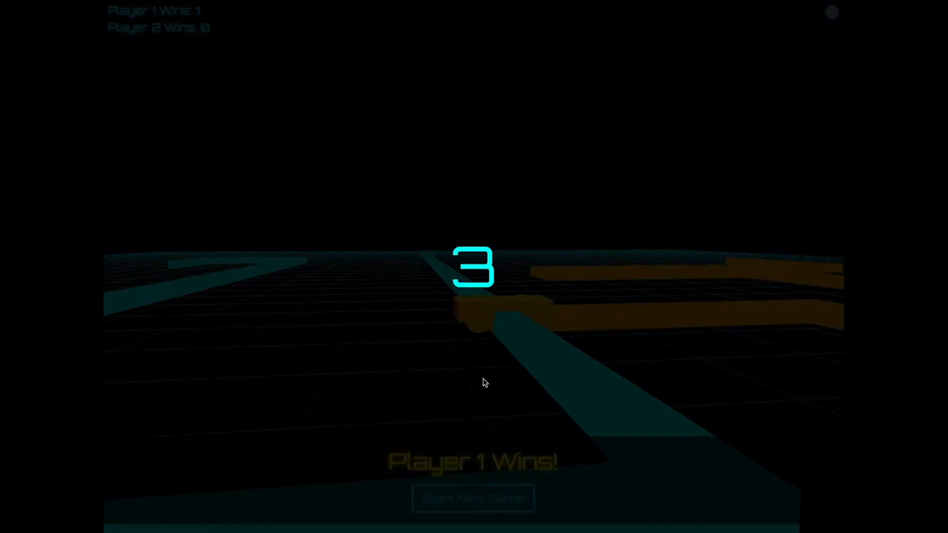
click(471, 498)
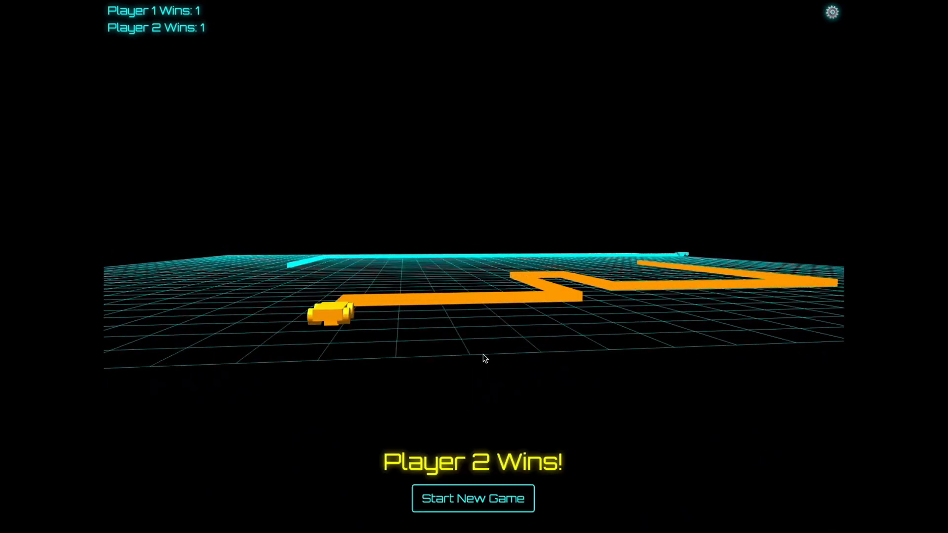
click(473, 497)
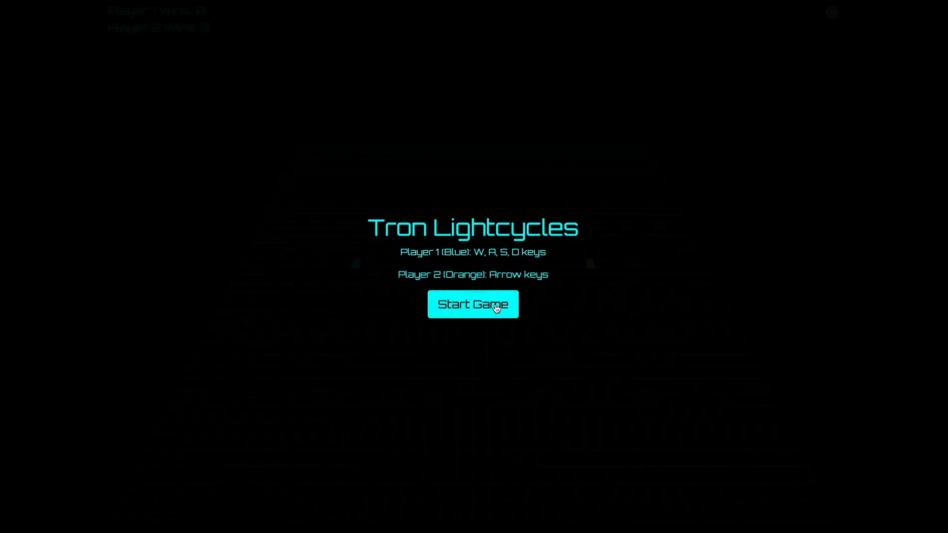
click(473, 304)
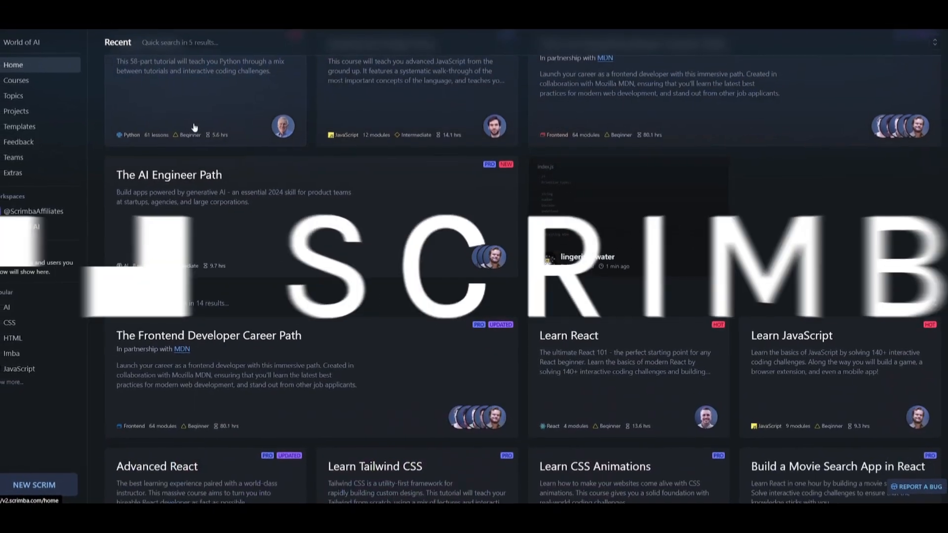
Step: Browse AI courses, then open Learn Responsive Web Design and expand its flexbox module
scroll(down, 3)
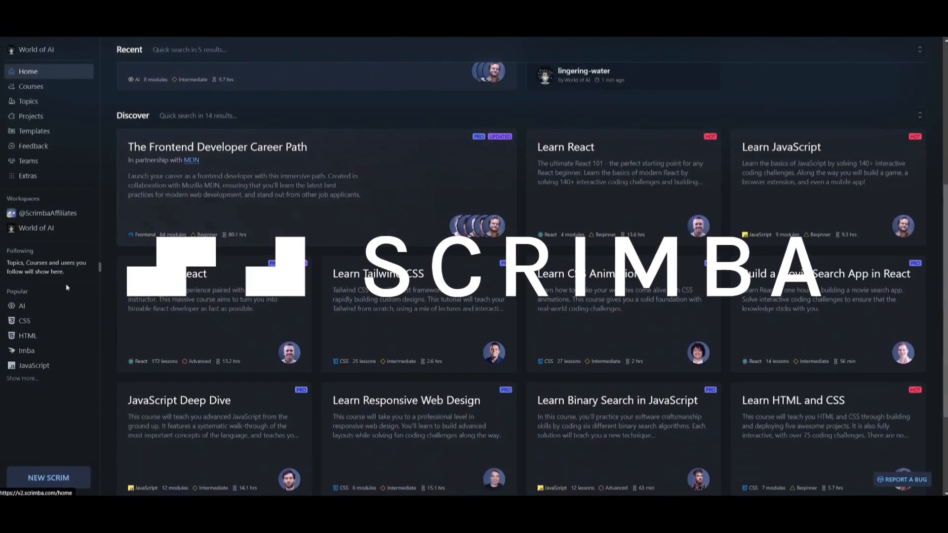
click(21, 305)
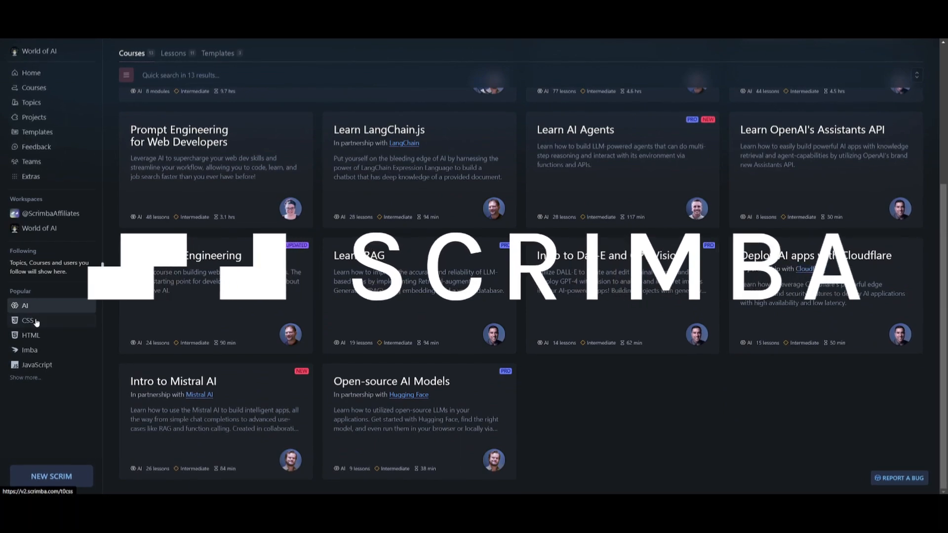
click(25, 320)
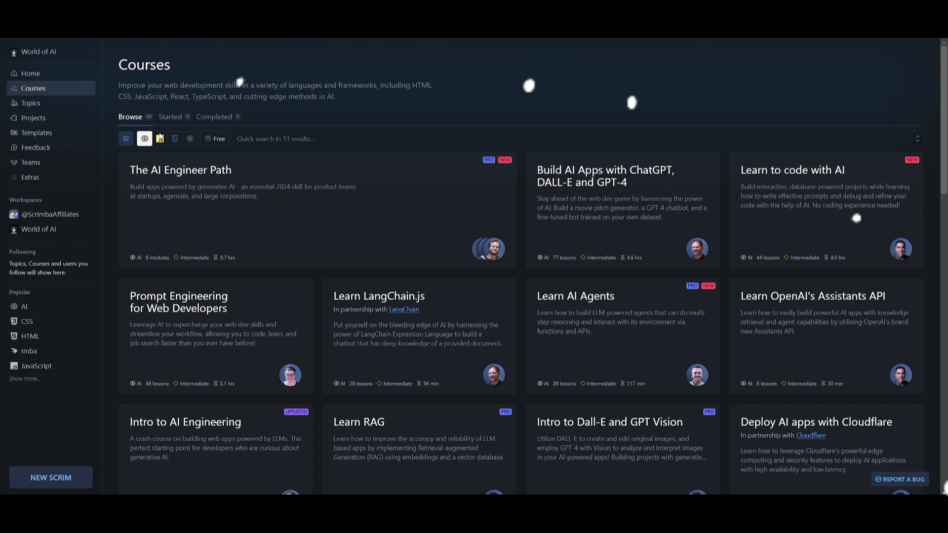
click(174, 138)
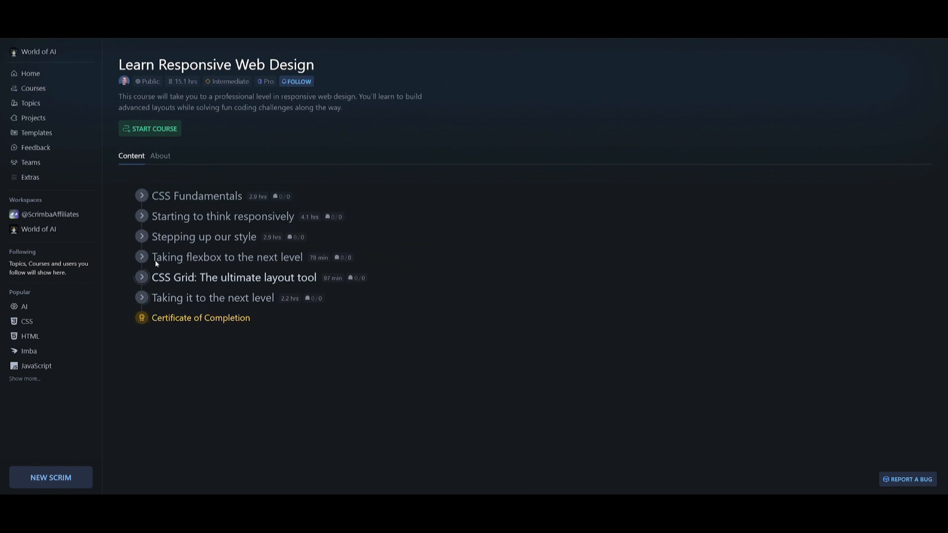
click(141, 257)
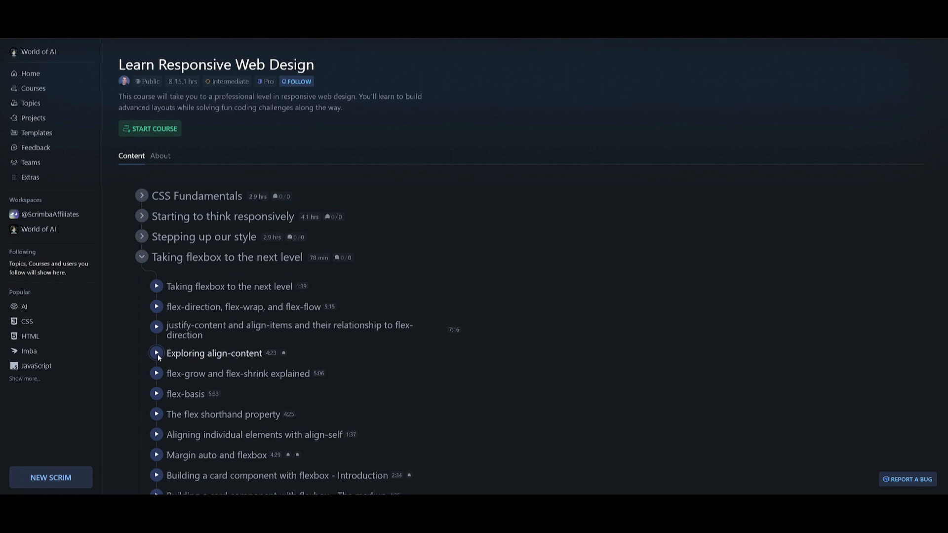
Step: Return to the catalog, filter to CSS courses, then view the practice projects catalog
click(155, 353)
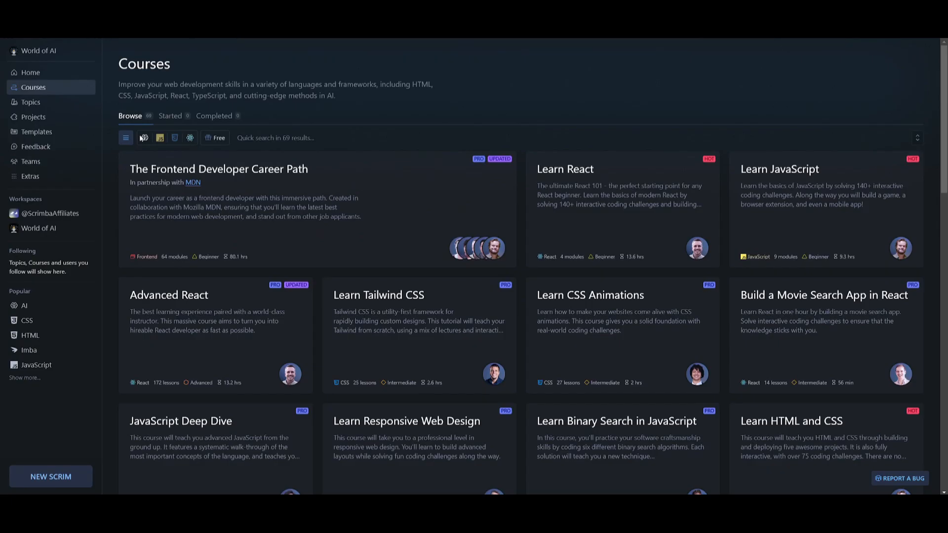
click(159, 138)
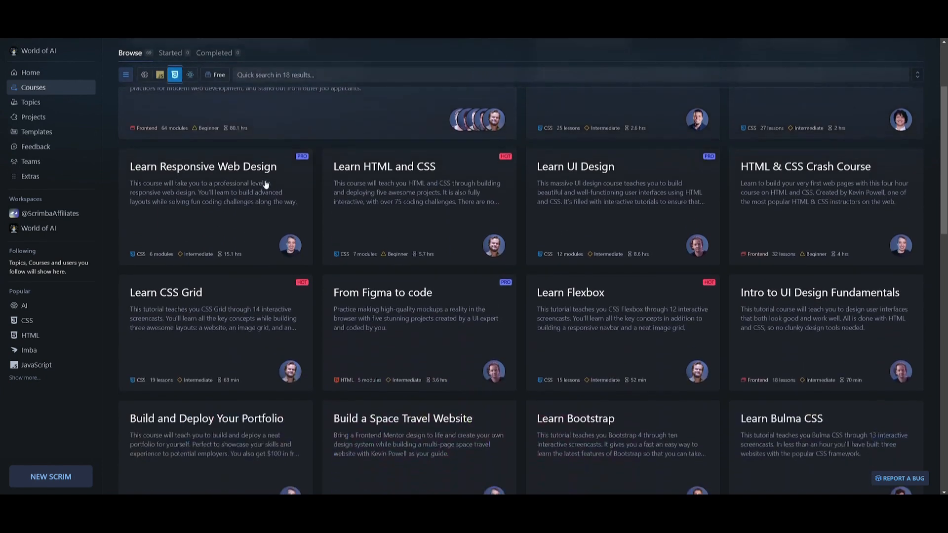
scroll(down, 3)
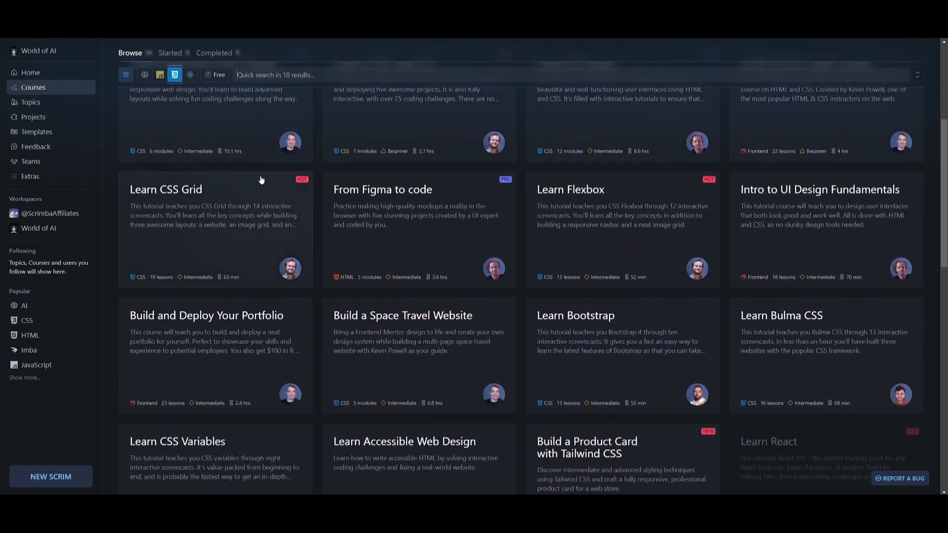
click(33, 116)
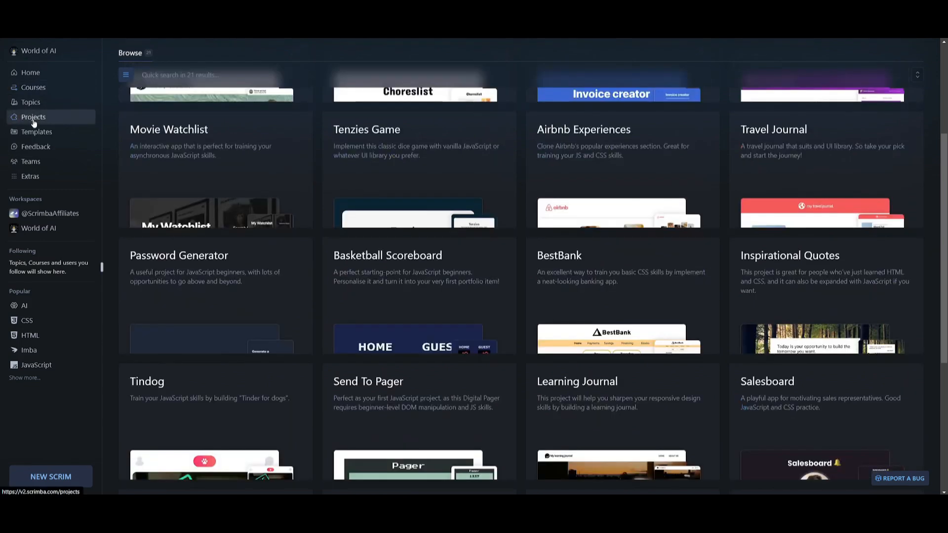
scroll(down, 3)
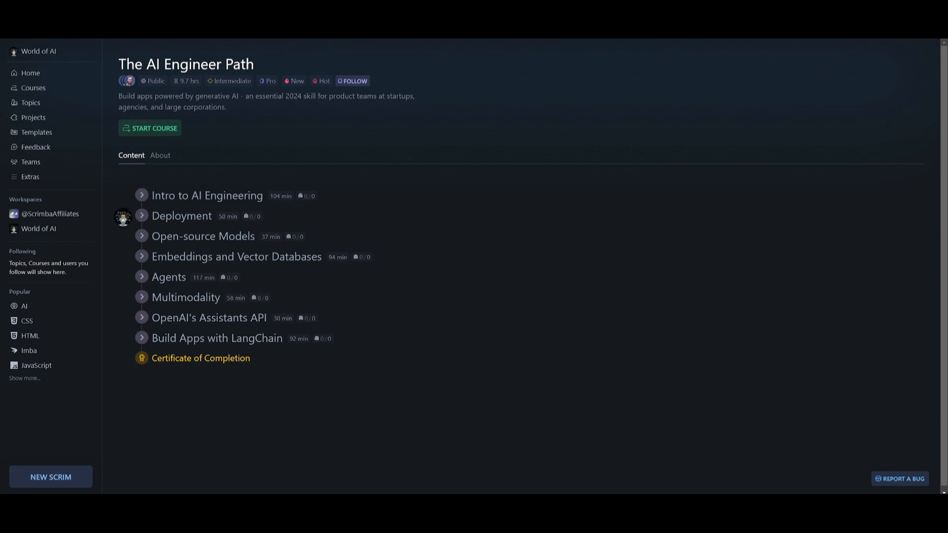
mouse_move(327, 73)
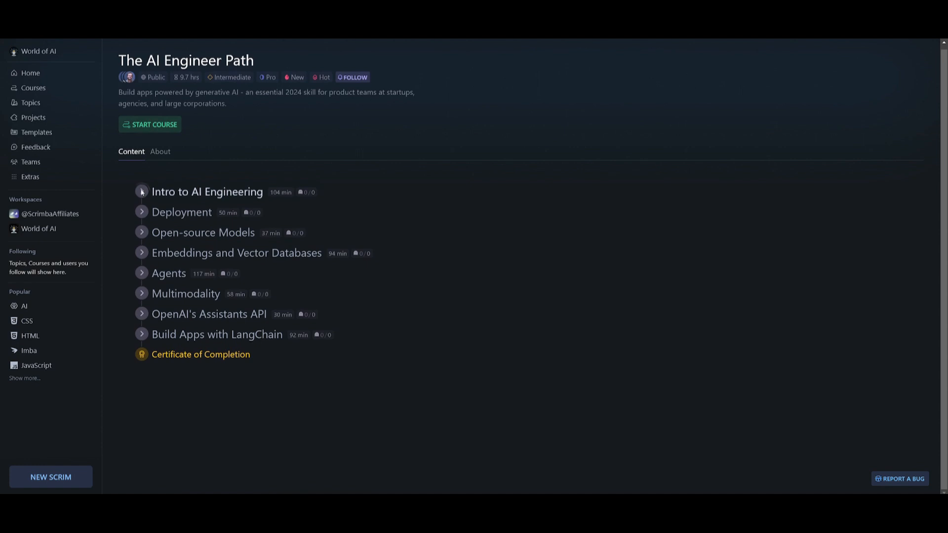
Step: Expand LangChain, Assistants API, Multimodality, Embeddings, Open-source Models and Deployment modules
click(142, 191)
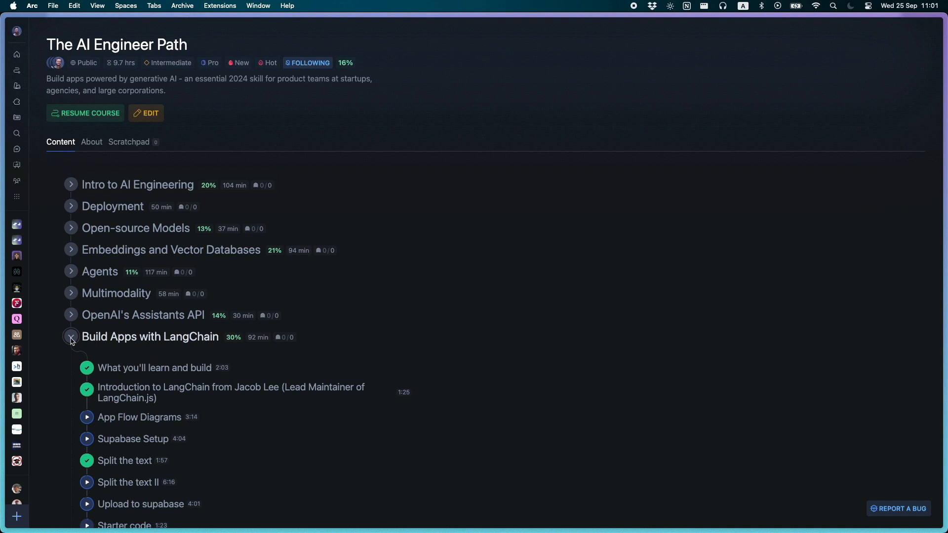
click(71, 315)
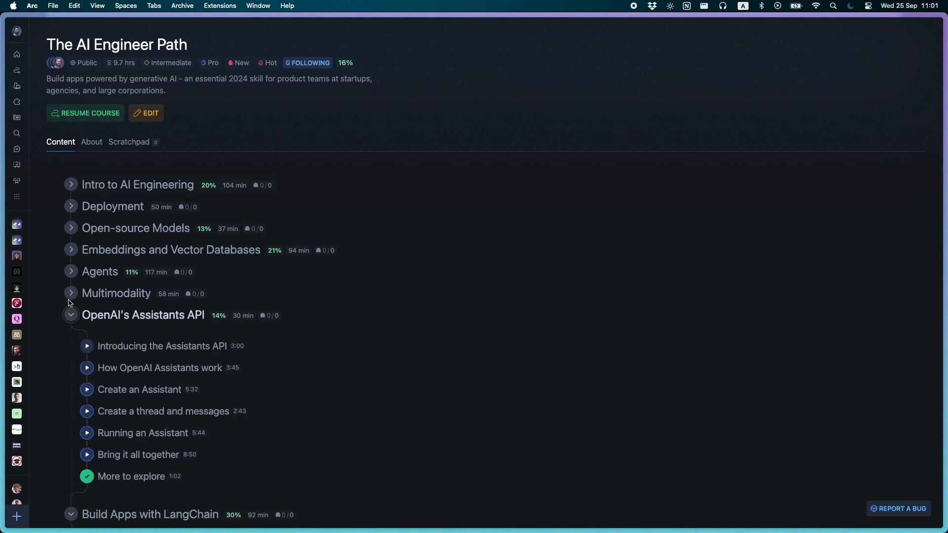
click(71, 294)
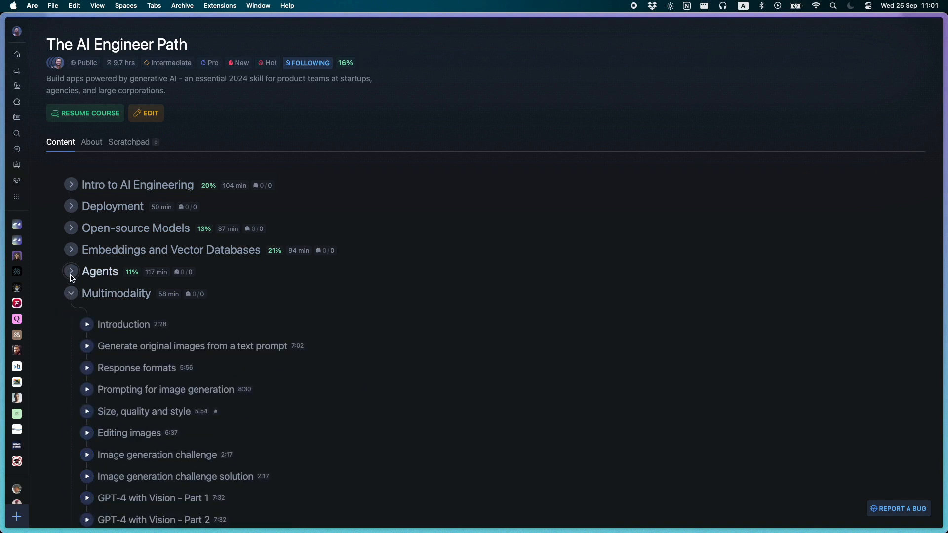
click(71, 249)
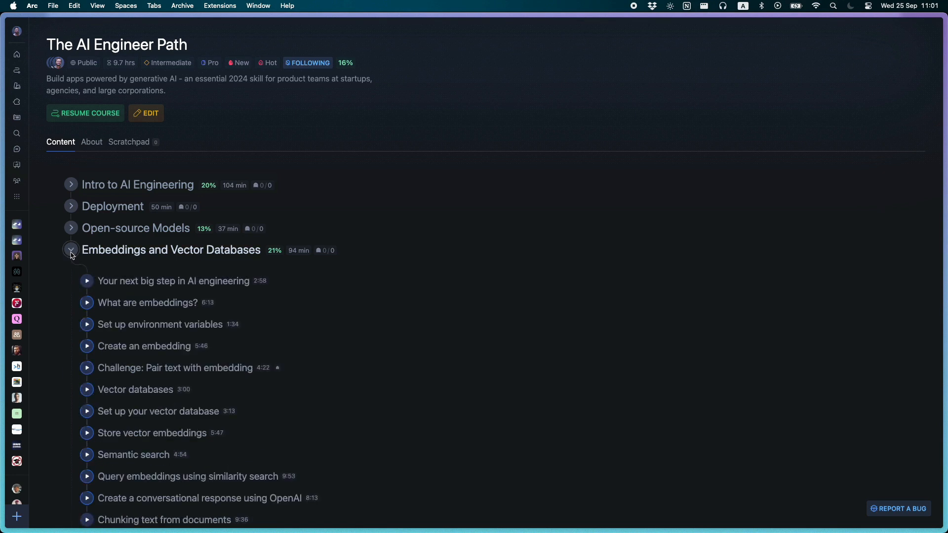
click(71, 228)
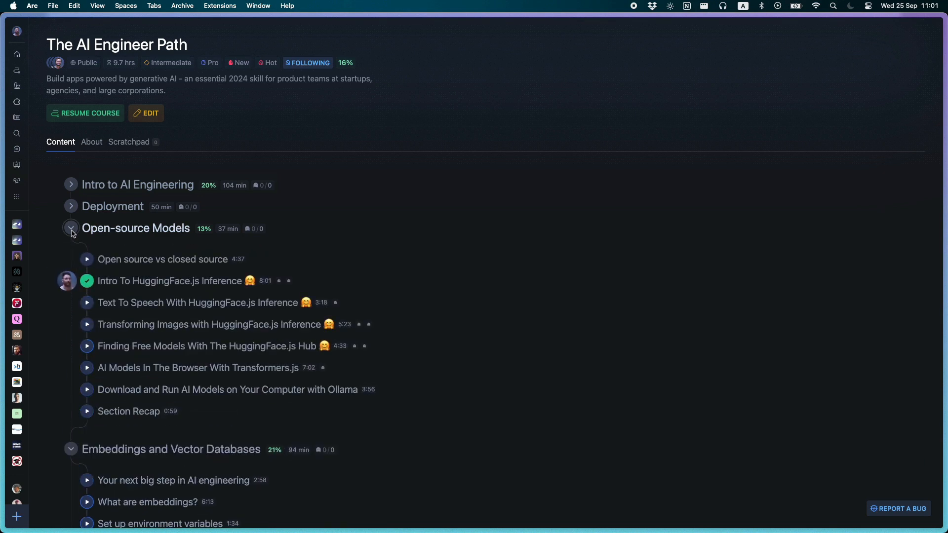
click(70, 206)
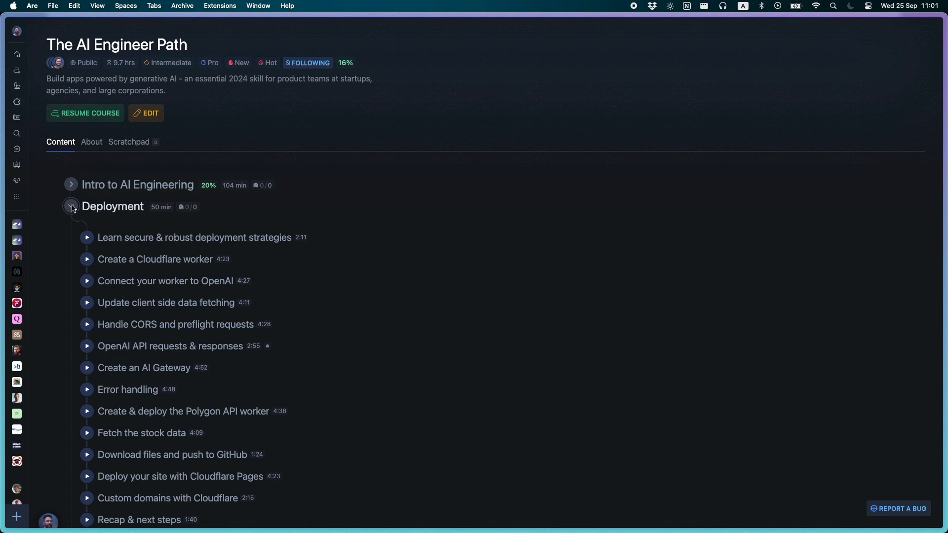
click(71, 184)
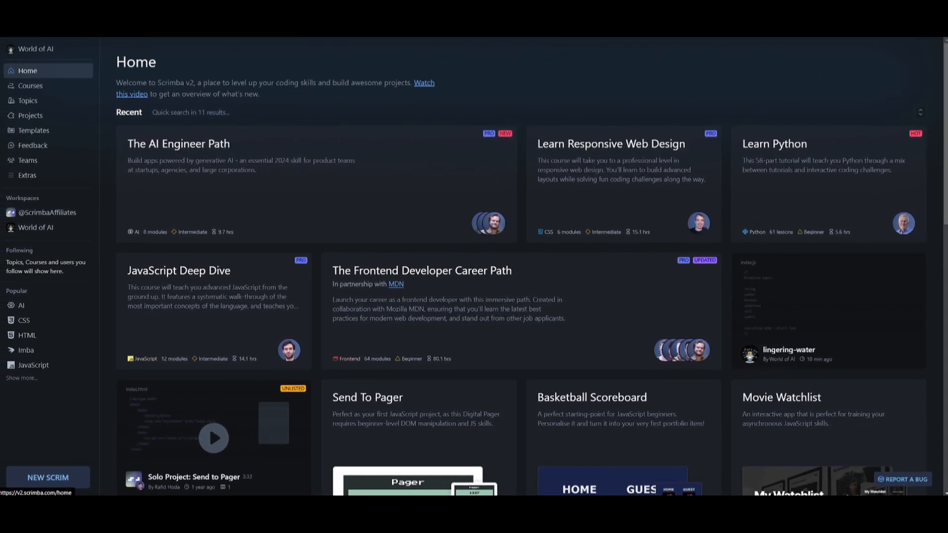
scroll(down, 3)
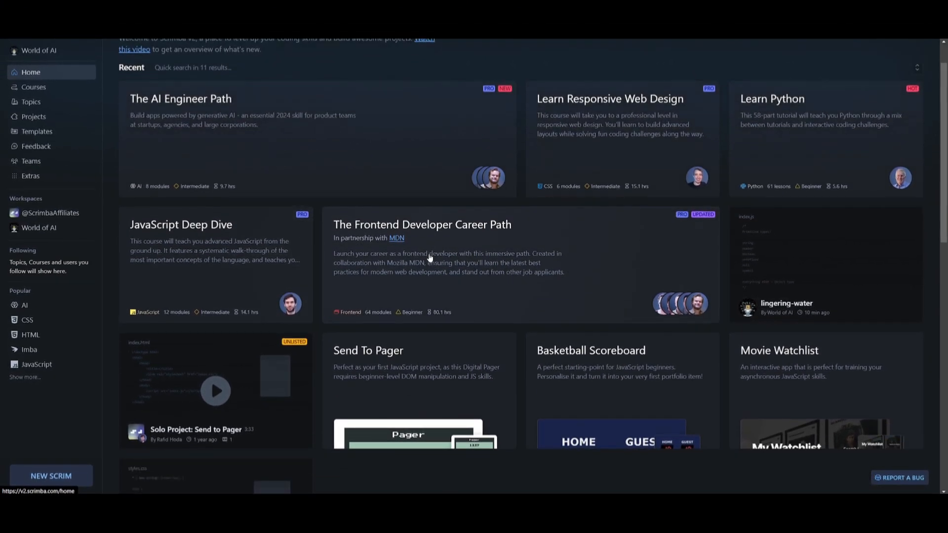
scroll(down, 3)
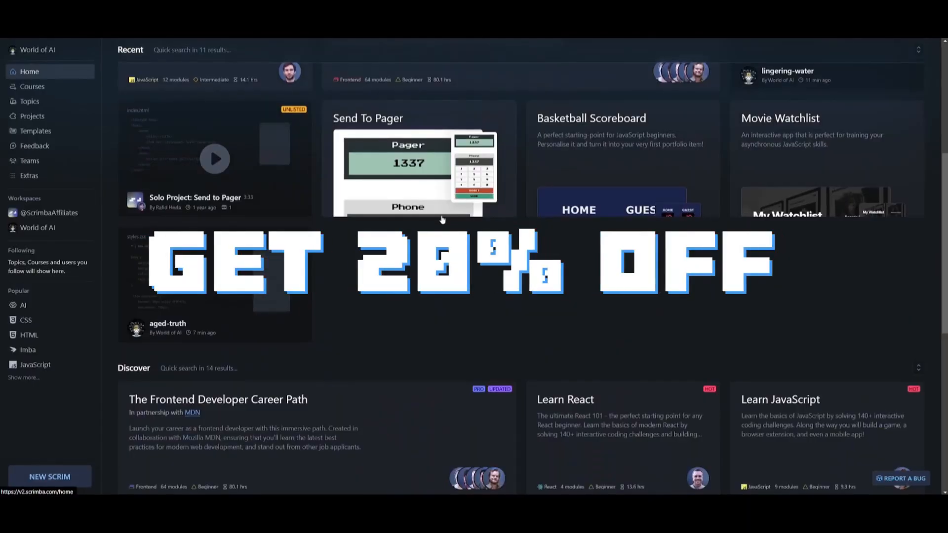
scroll(down, 3)
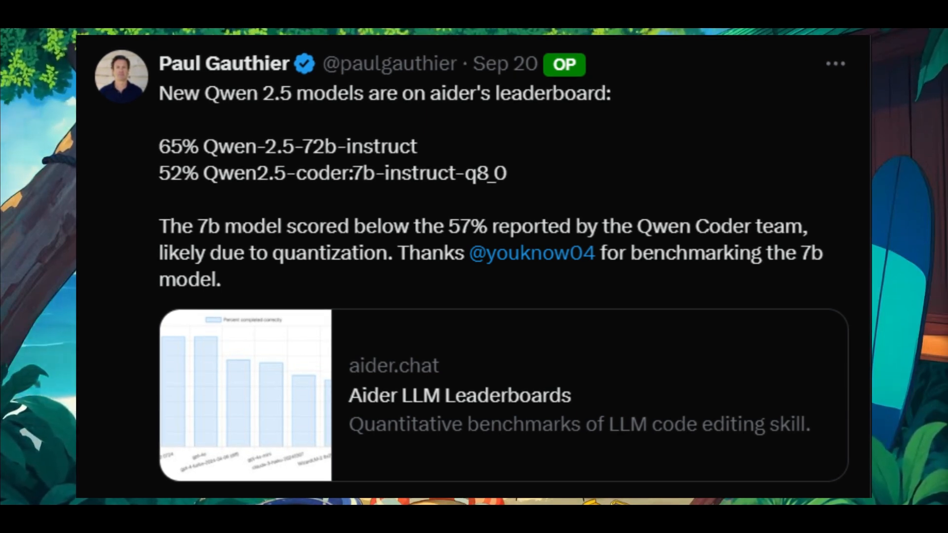
scroll(up, 3)
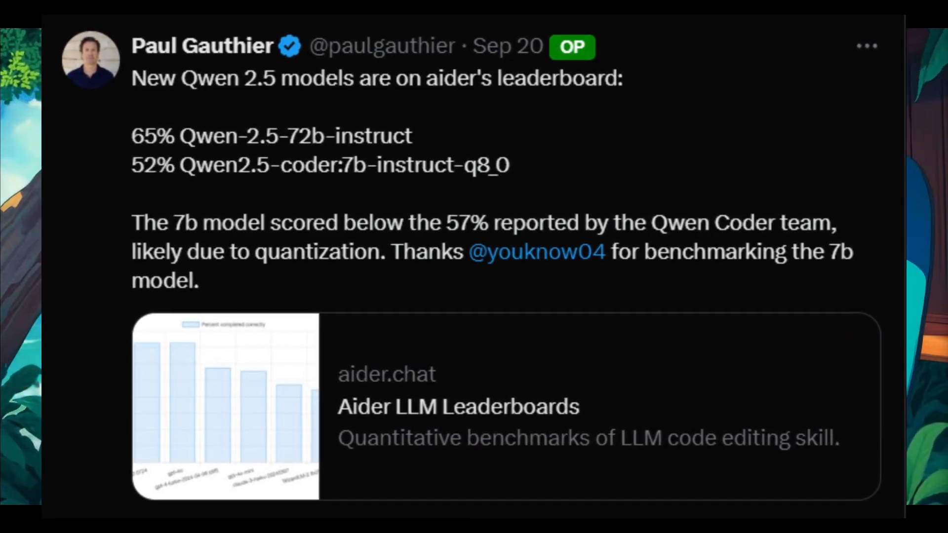
scroll(up, 3)
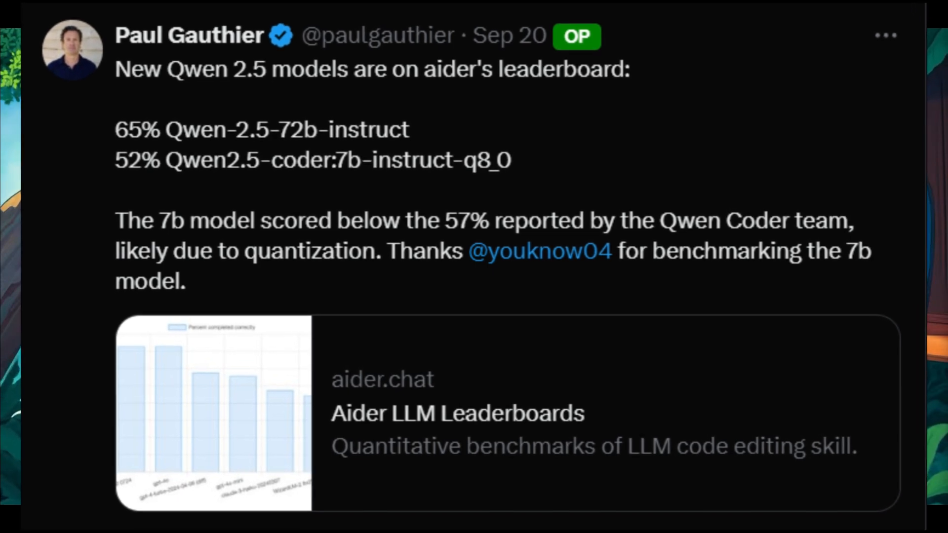
scroll(down, 3)
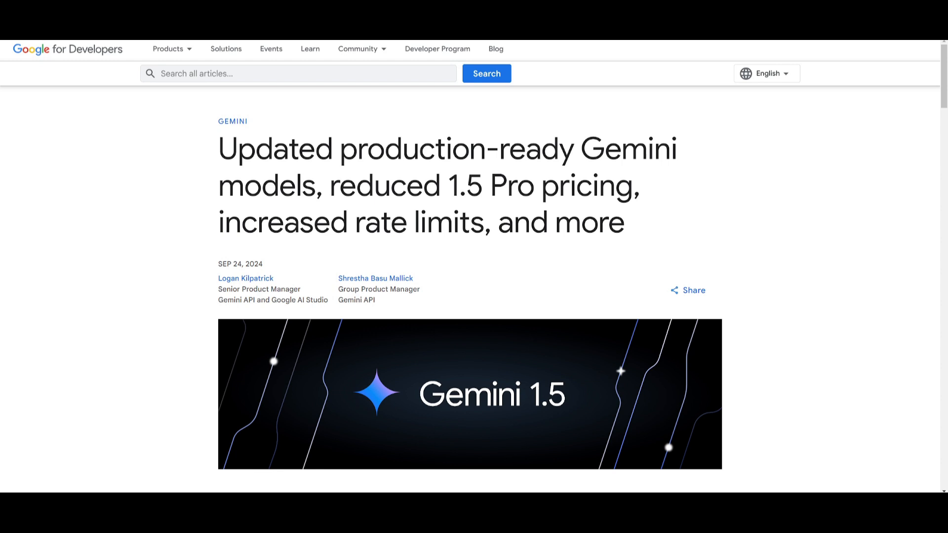
mouse_move(144, 281)
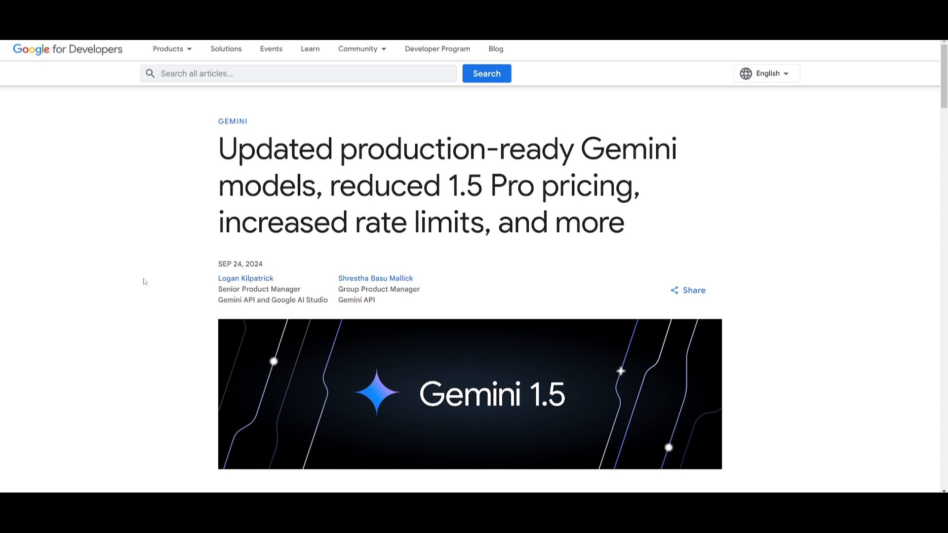
Step: Scroll to the Gemini 1.5 Pro pricing table, then back to the opening summary
scroll(down, 3)
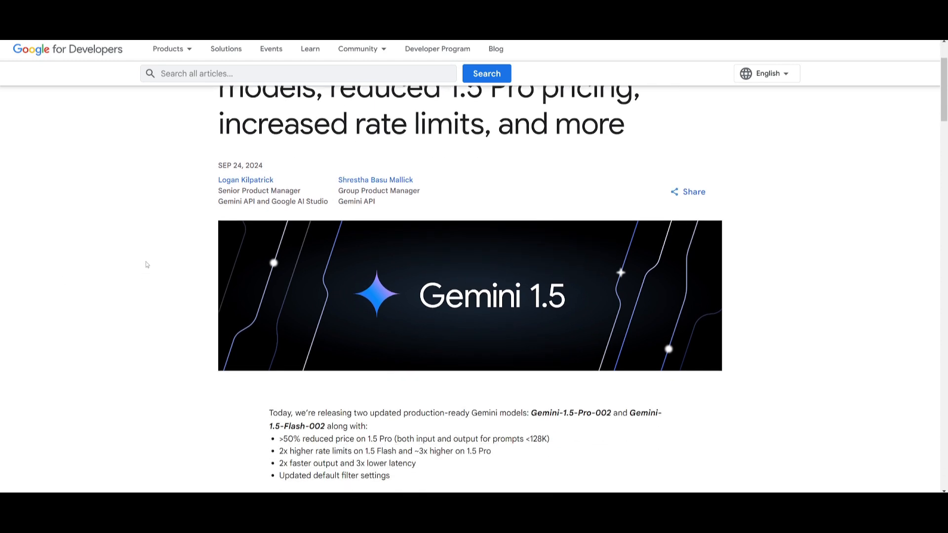
scroll(down, 3)
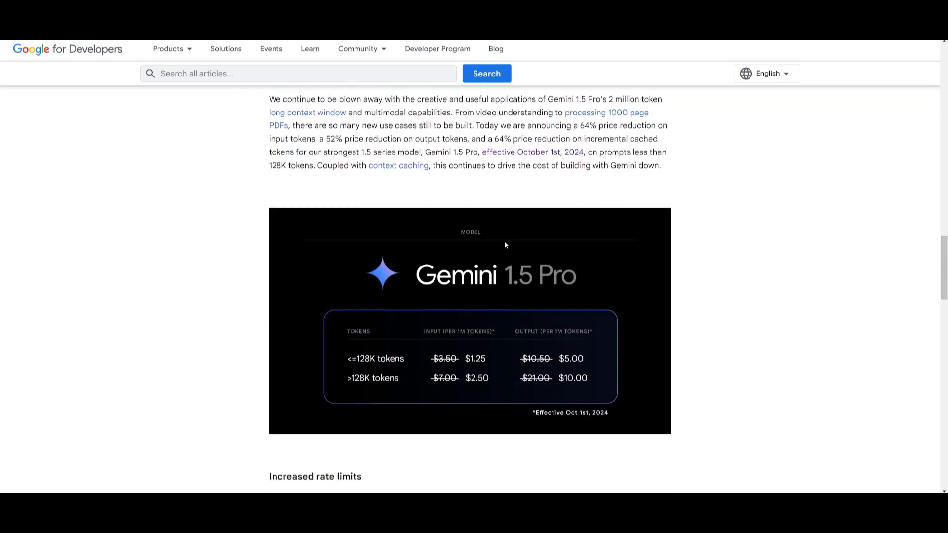
mouse_move(415, 245)
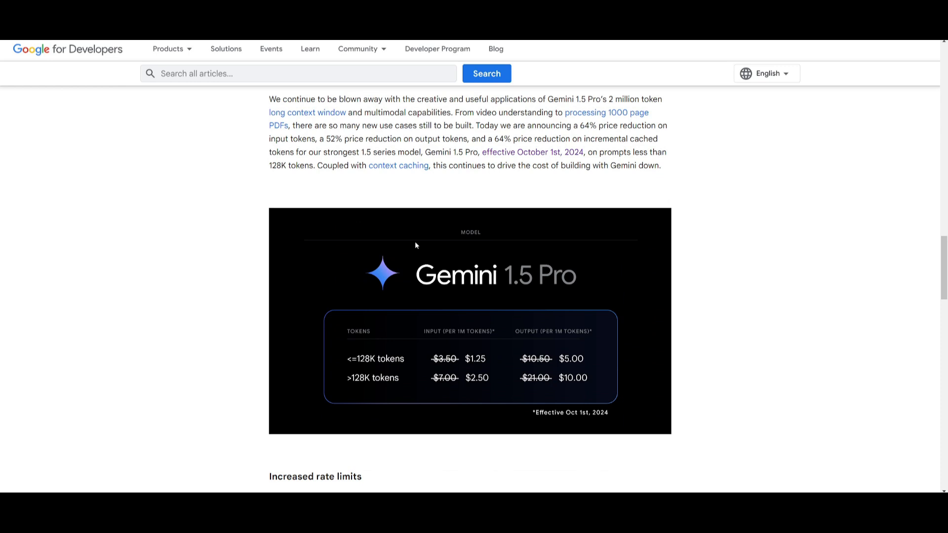
mouse_move(495, 271)
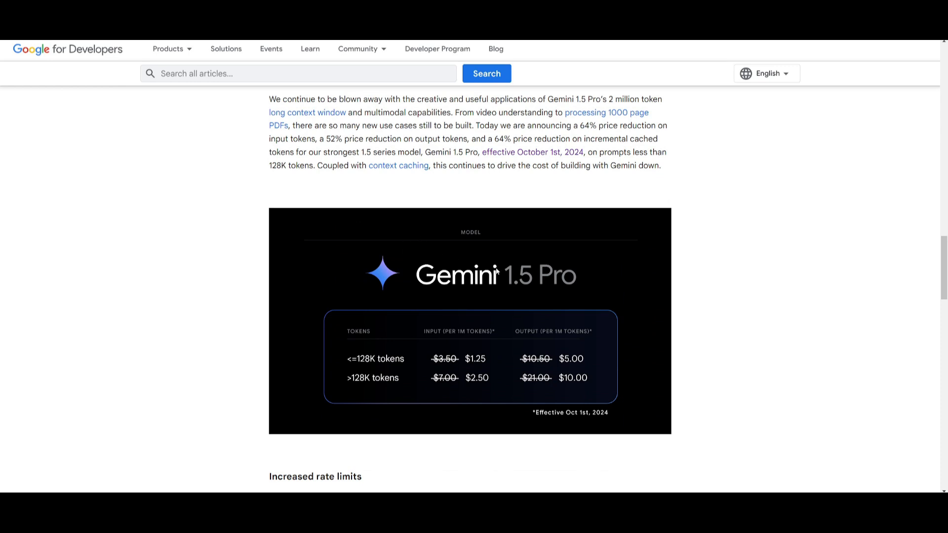
mouse_move(384, 363)
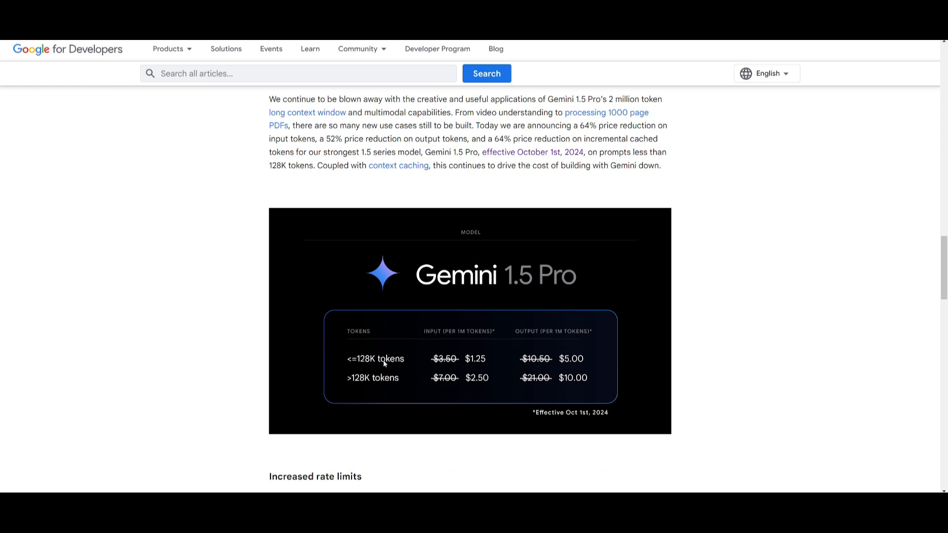
mouse_move(474, 361)
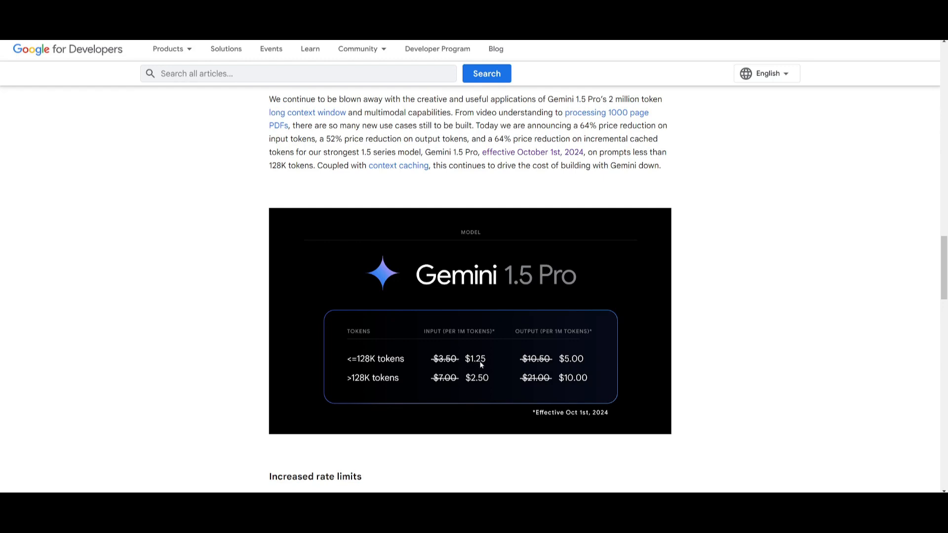
mouse_move(456, 345)
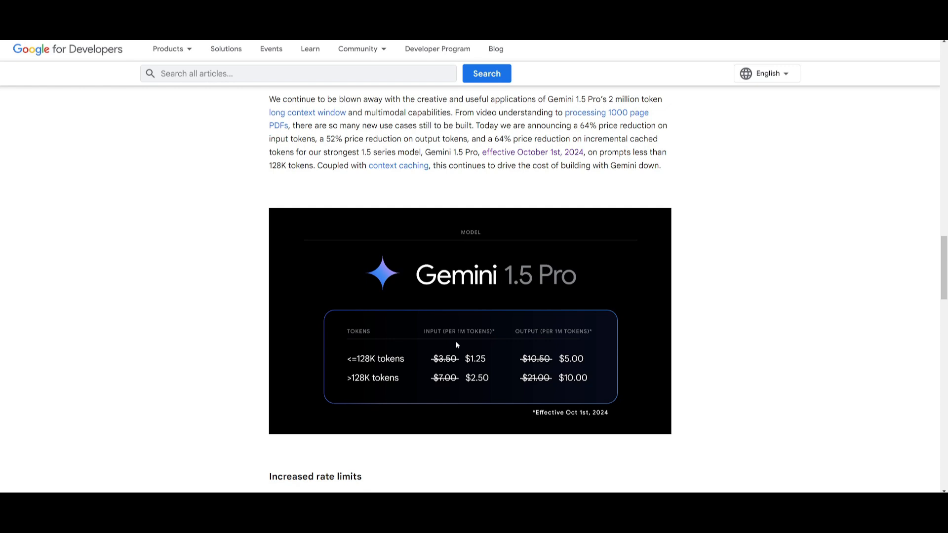
mouse_move(434, 354)
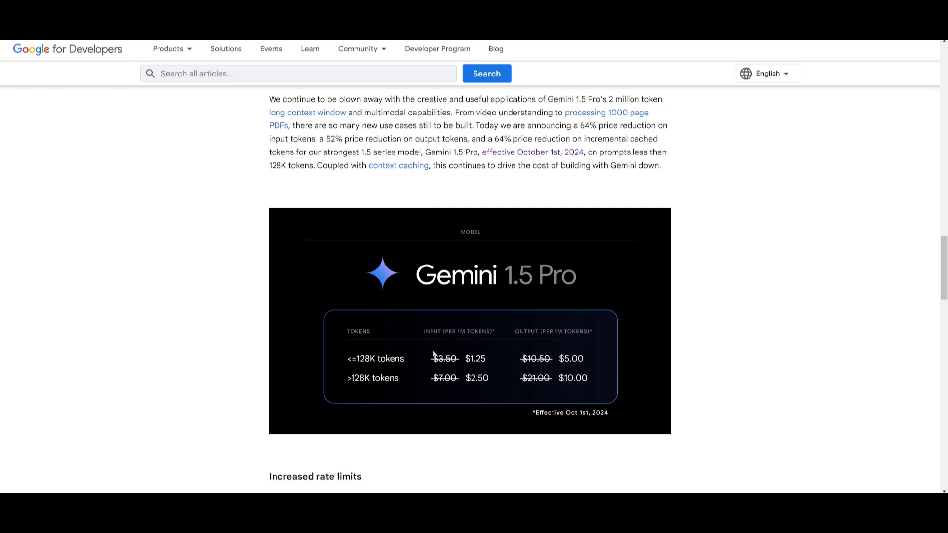
mouse_move(443, 362)
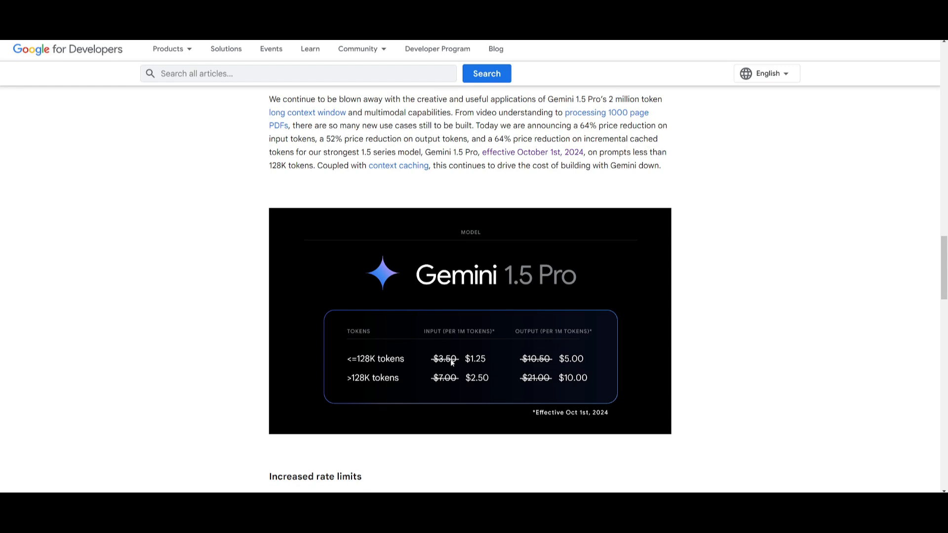
mouse_move(453, 349)
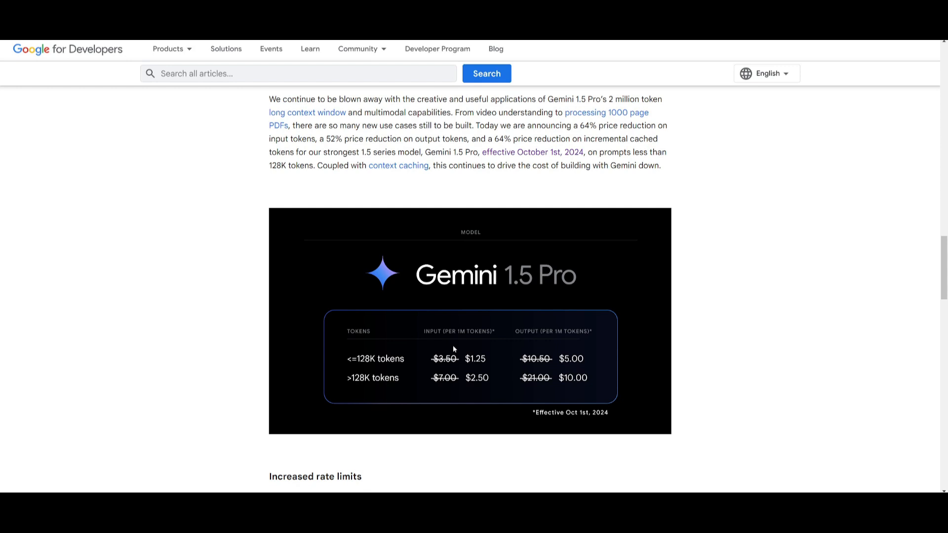
mouse_move(465, 357)
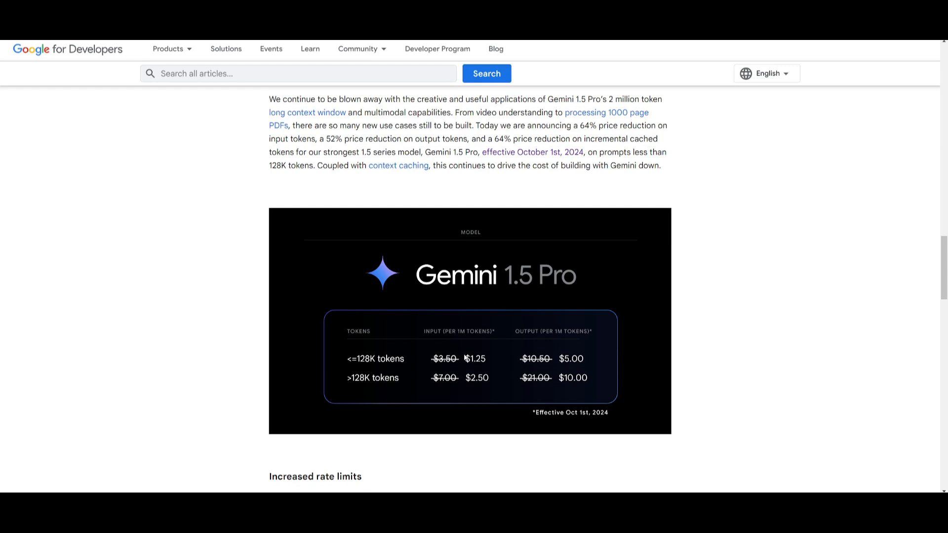
mouse_move(515, 316)
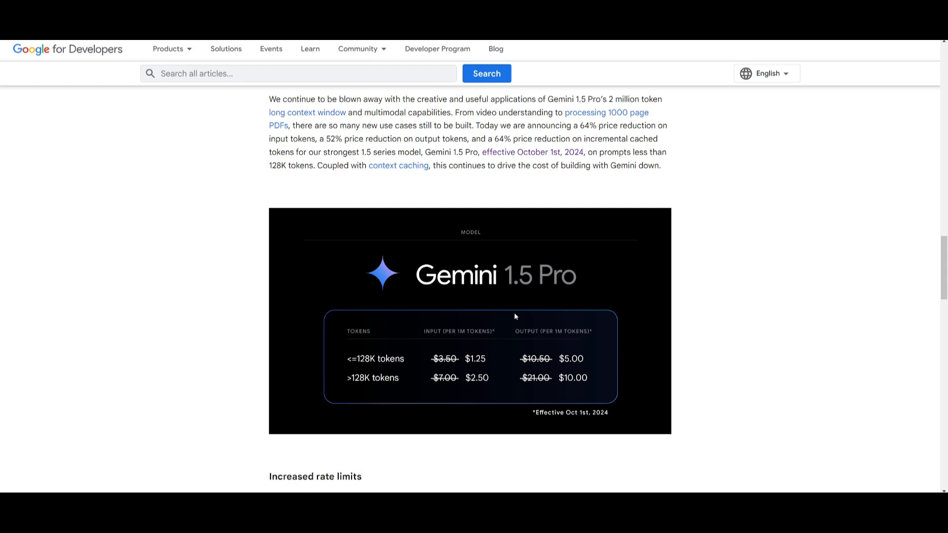
mouse_move(361, 382)
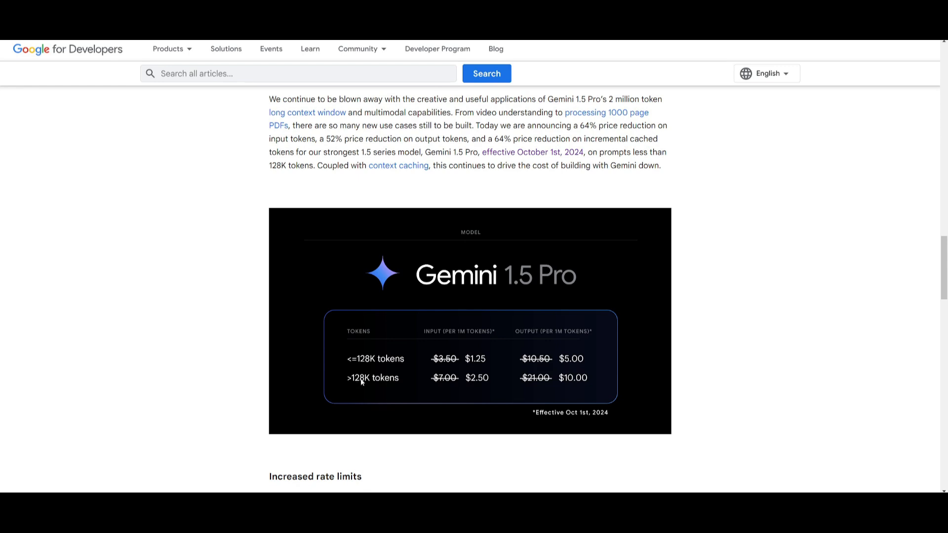
mouse_move(361, 371)
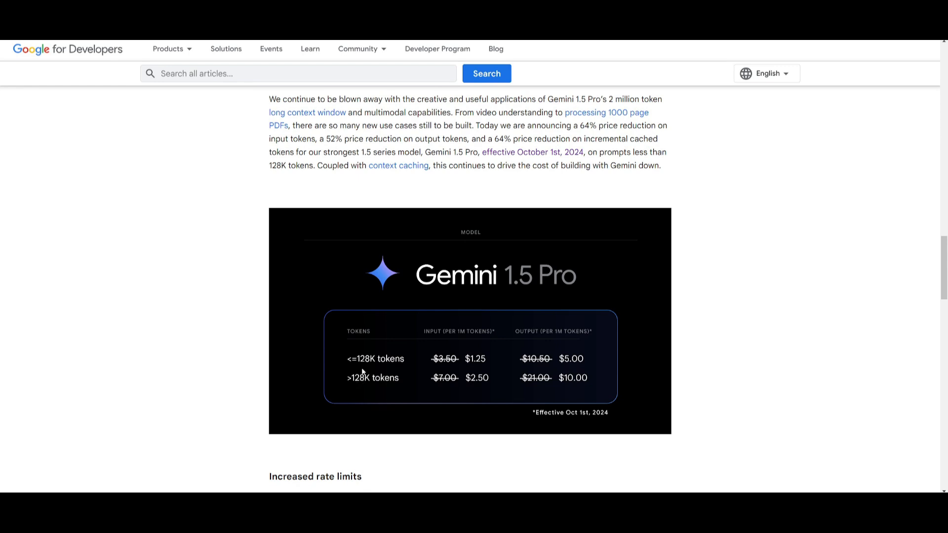
mouse_move(380, 366)
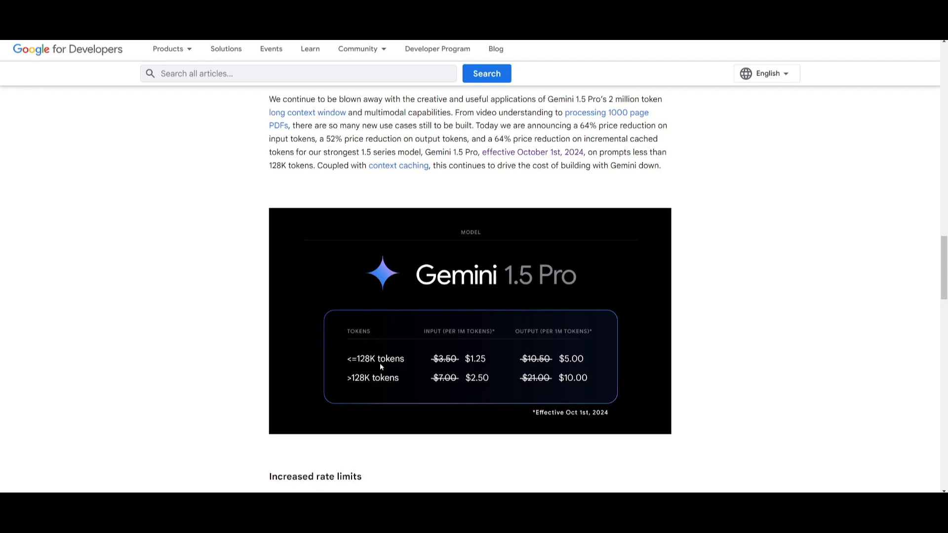
mouse_move(505, 375)
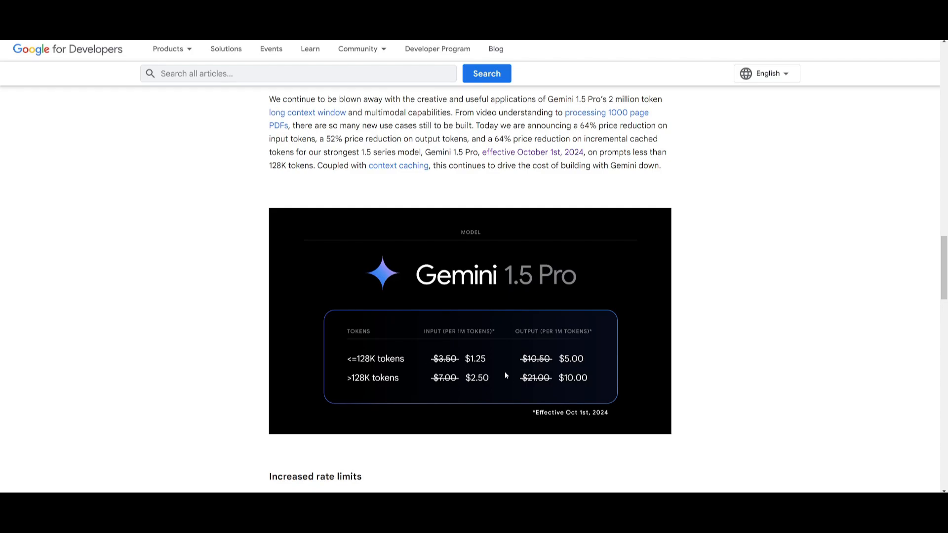
scroll(up, 3)
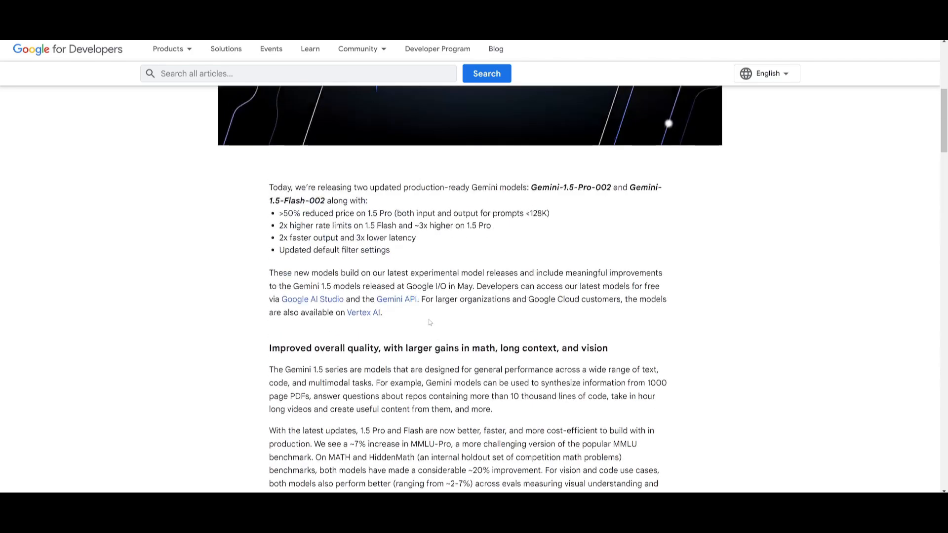
Step: Scroll to the table comparing May and September Gemini 1.5 Flash and Pro scores
scroll(up, 3)
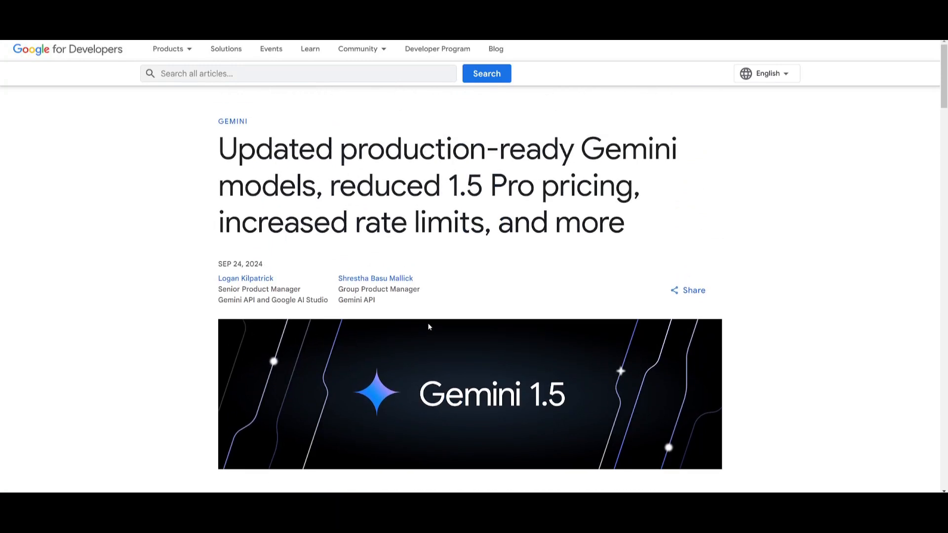
mouse_move(455, 318)
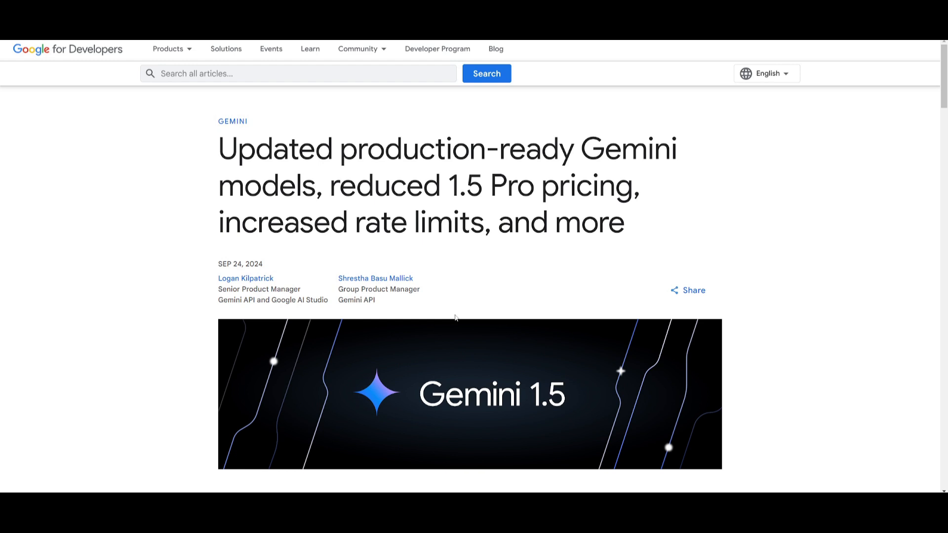
scroll(down, 3)
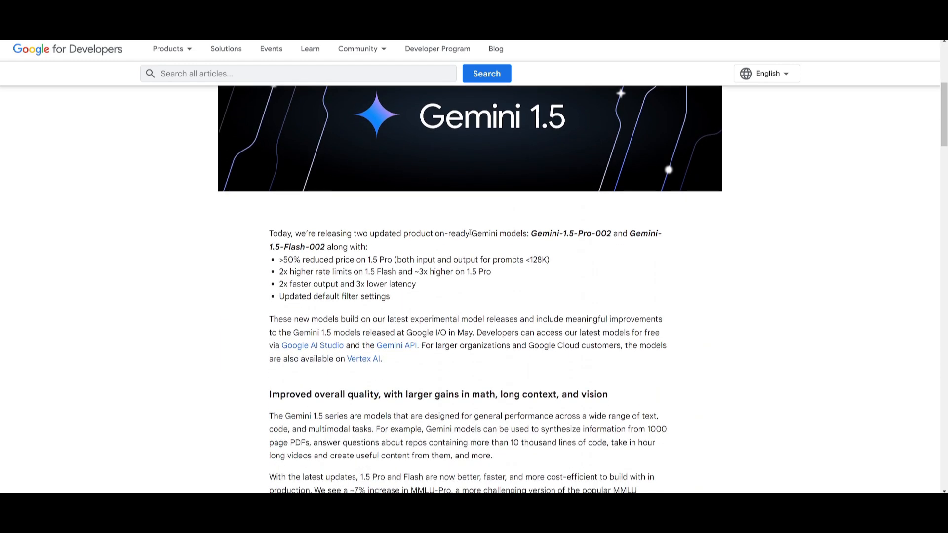
scroll(down, 3)
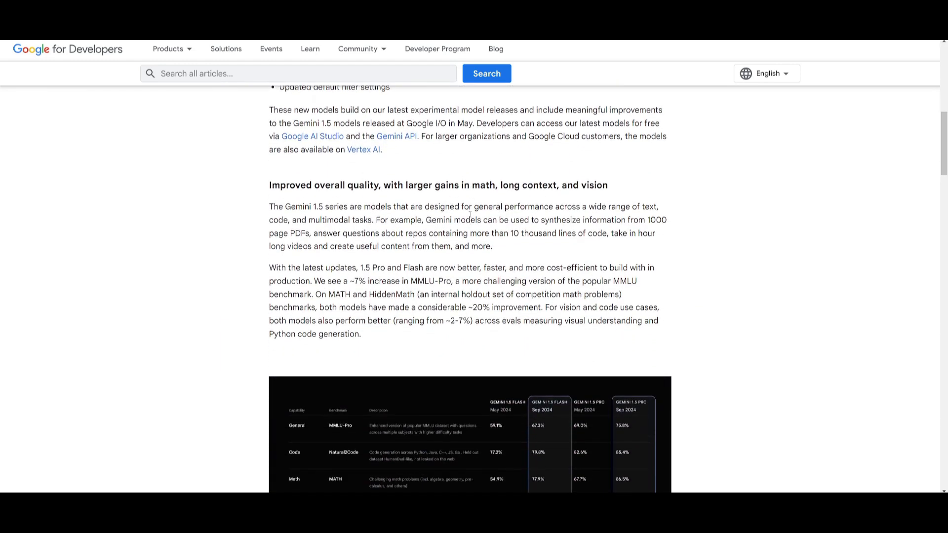
scroll(down, 3)
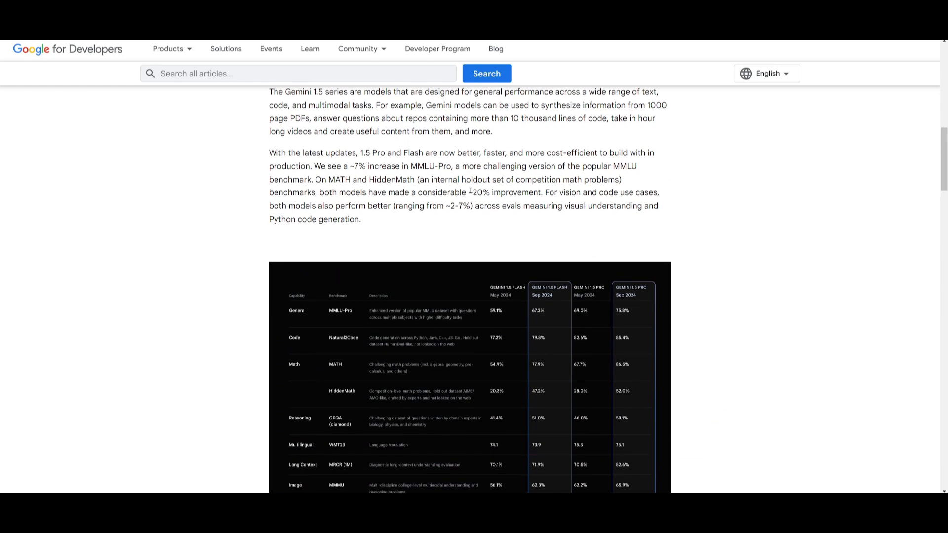
scroll(down, 3)
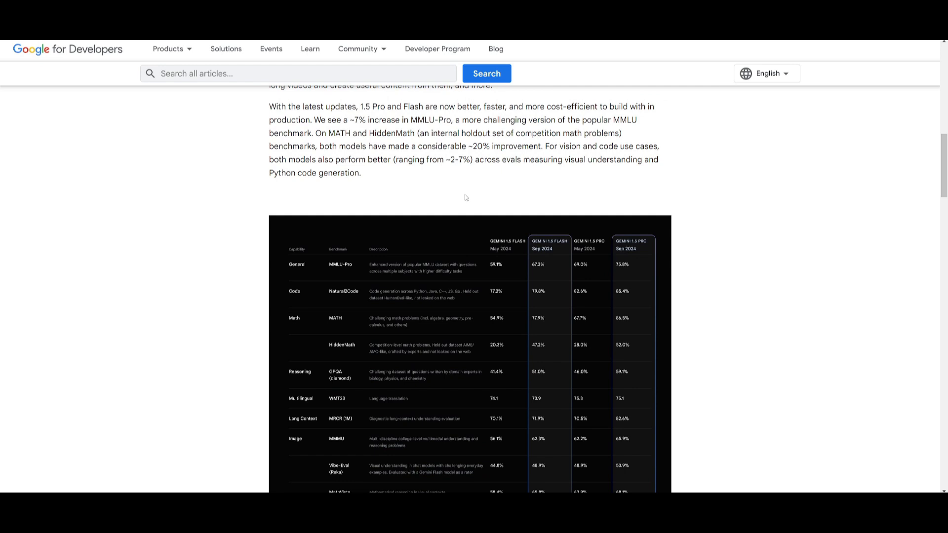
scroll(down, 3)
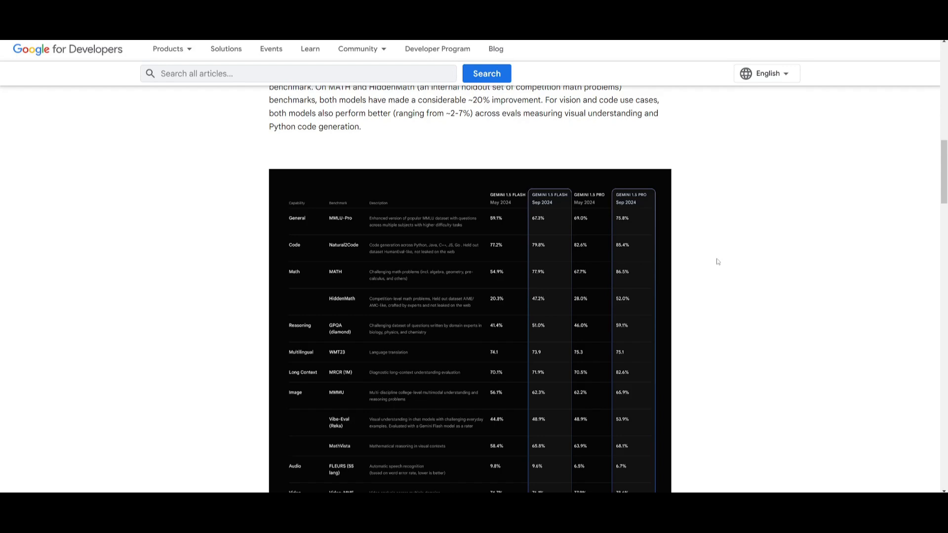
mouse_move(711, 275)
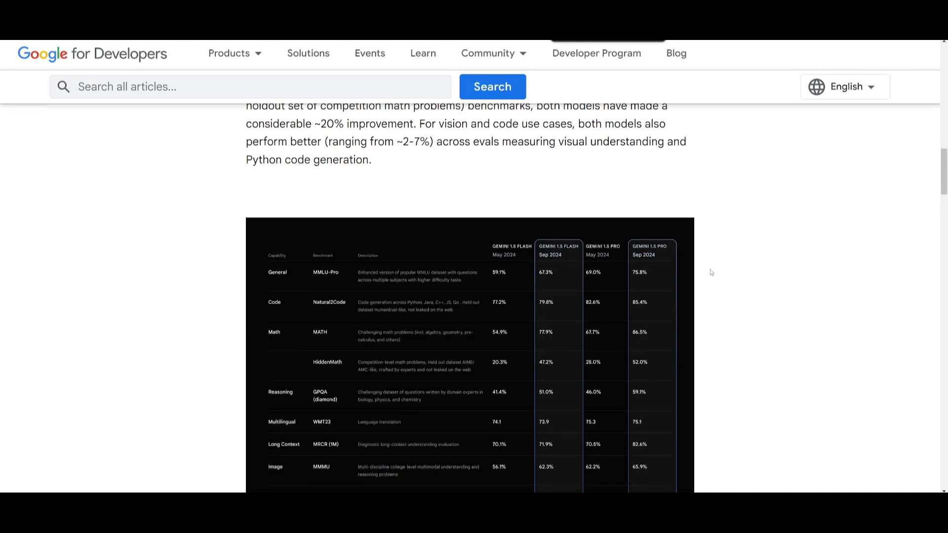
scroll(down, 3)
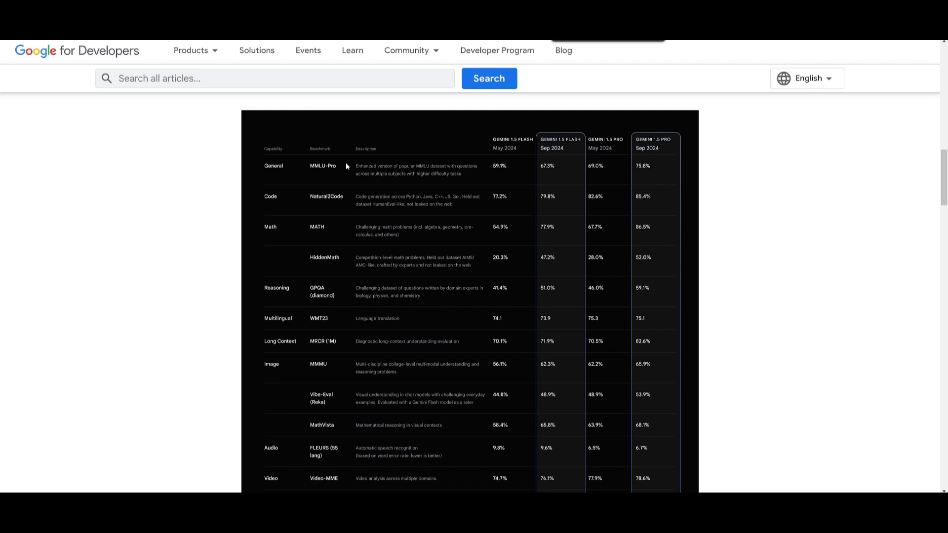
mouse_move(353, 169)
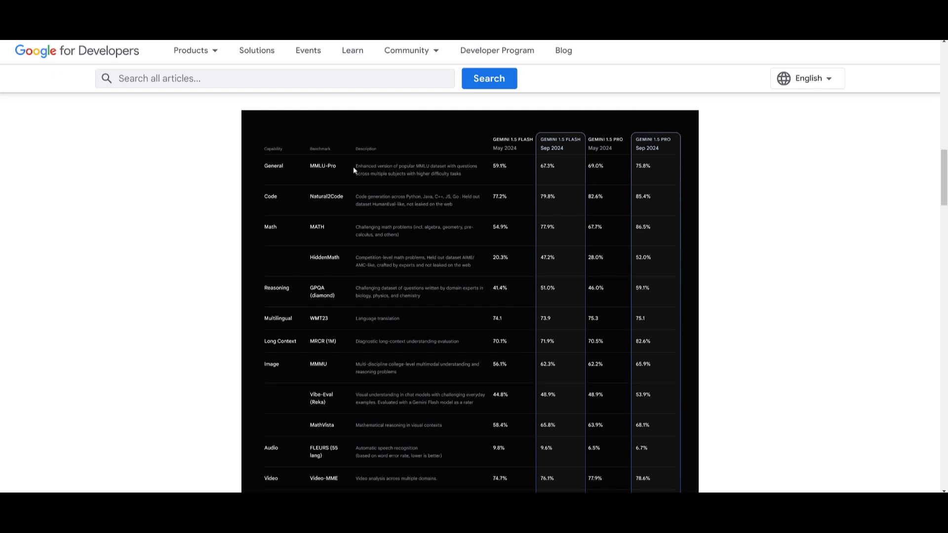
mouse_move(292, 143)
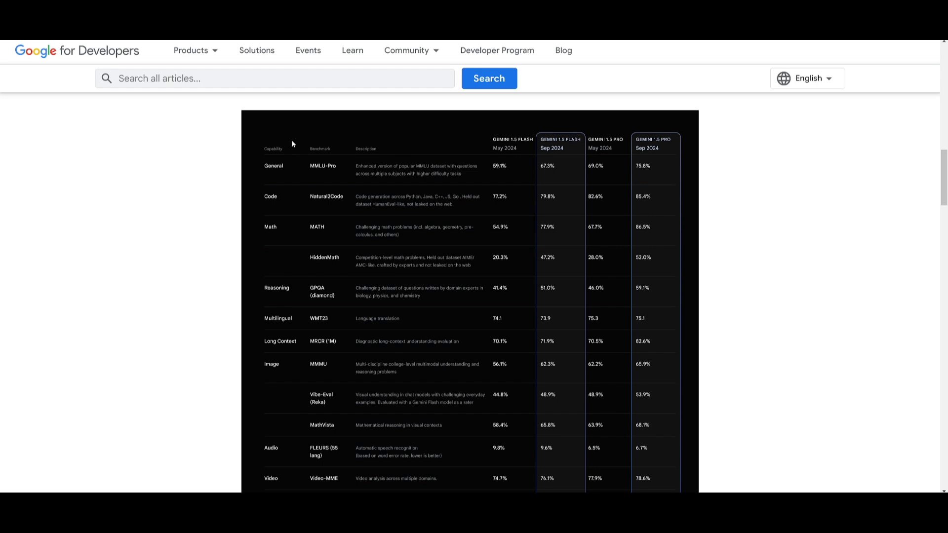
mouse_move(263, 143)
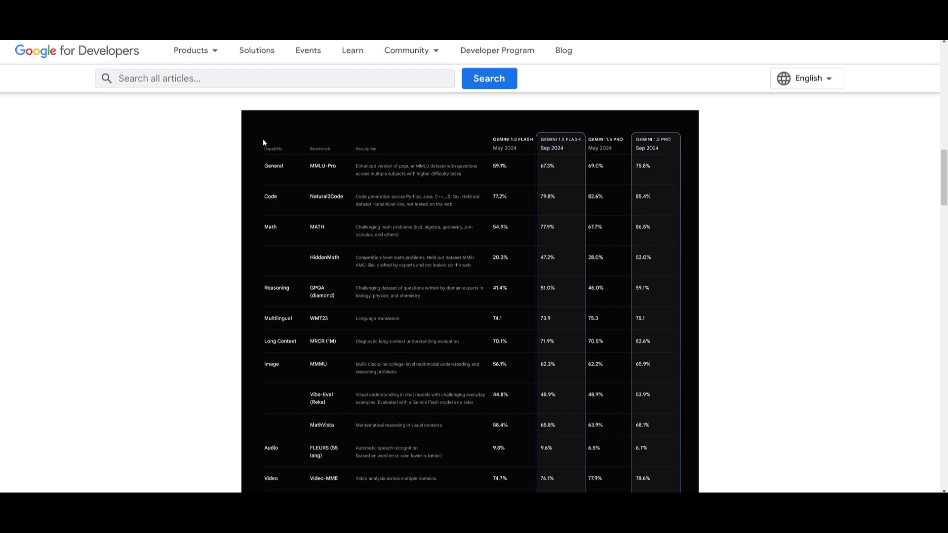
mouse_move(268, 138)
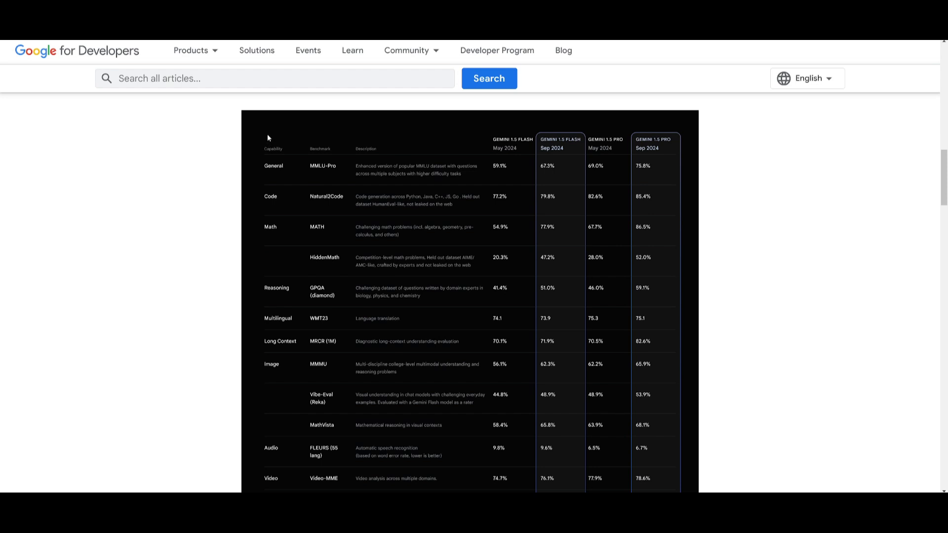
mouse_move(307, 147)
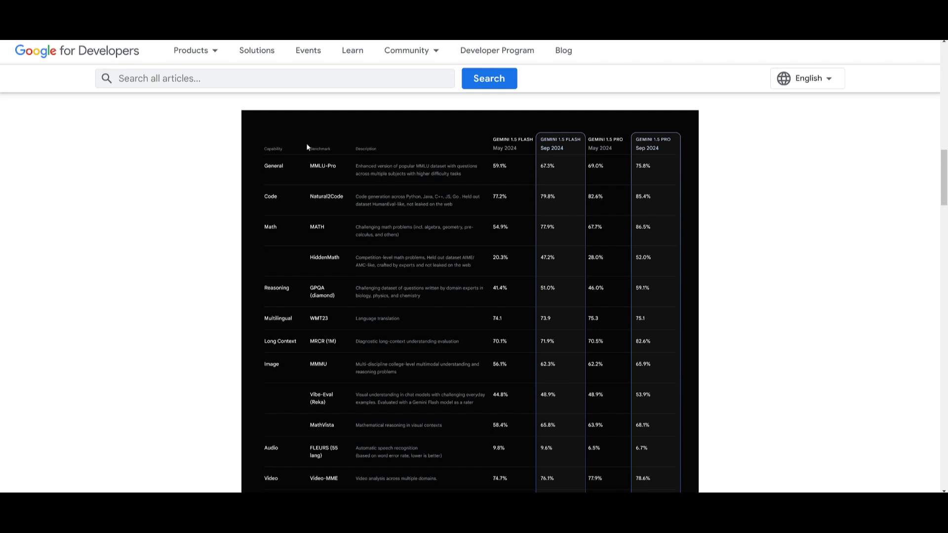
mouse_move(218, 157)
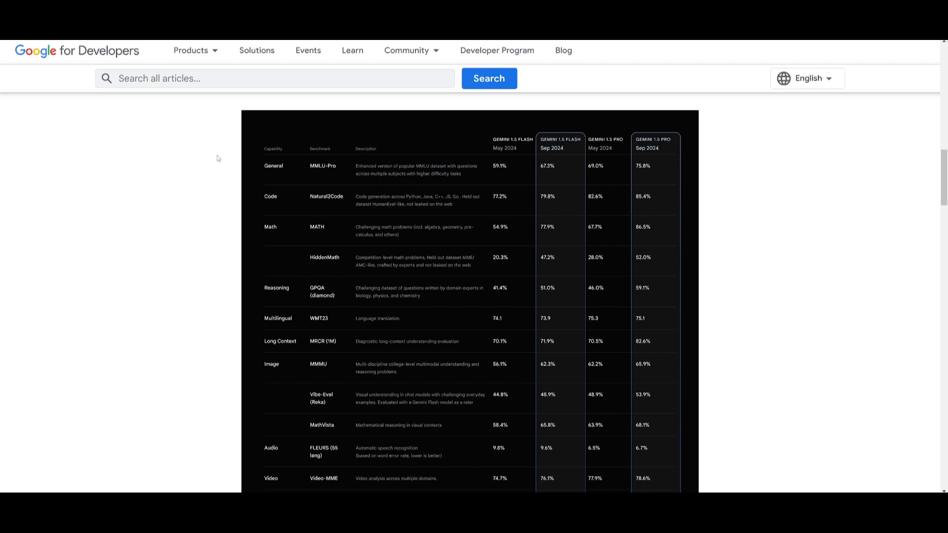
mouse_move(238, 147)
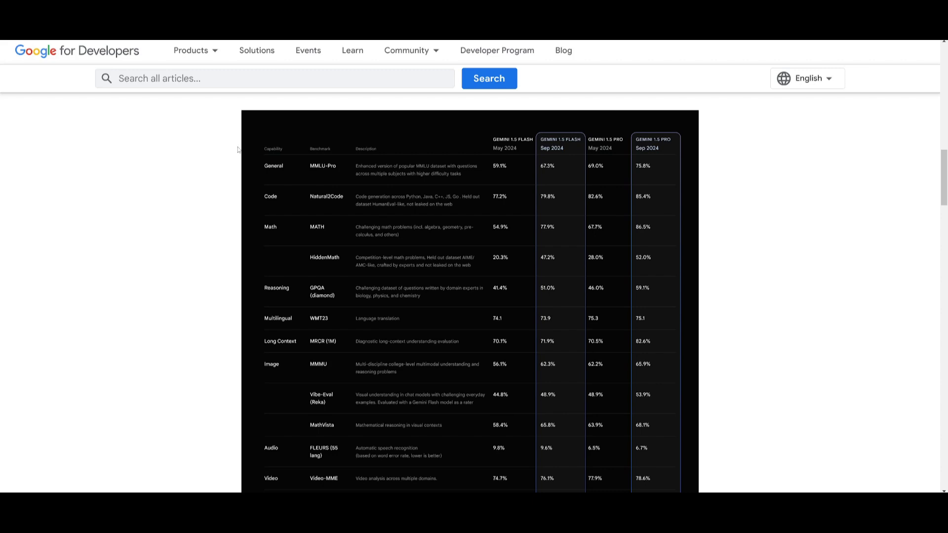
mouse_move(216, 149)
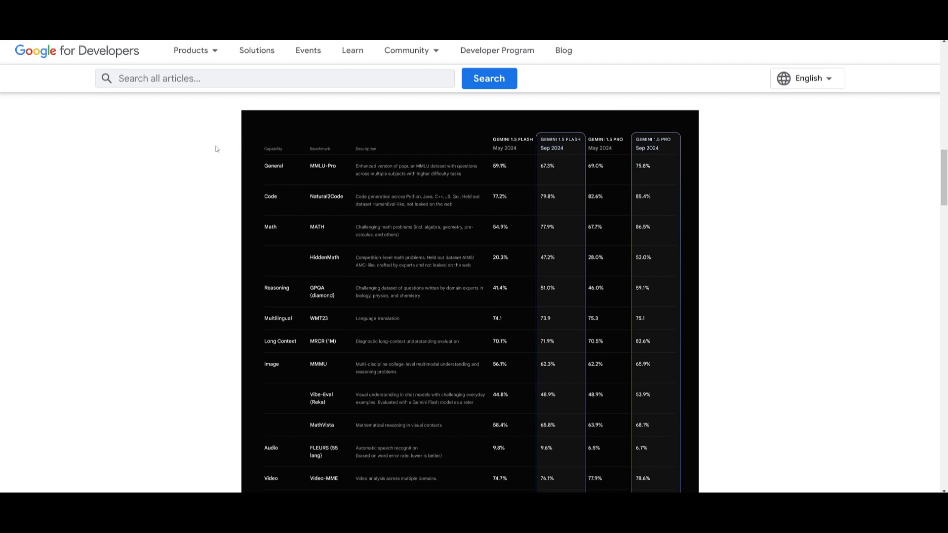
mouse_move(189, 153)
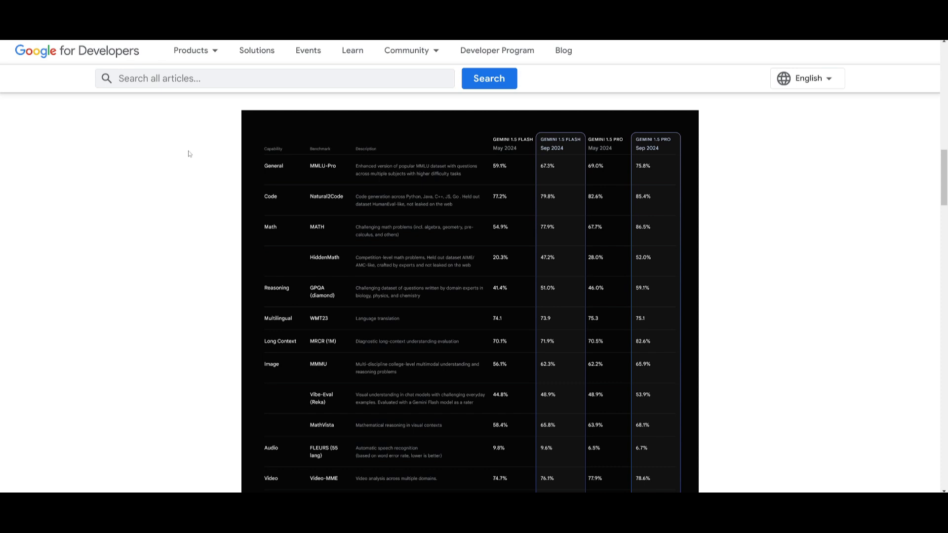
mouse_move(175, 172)
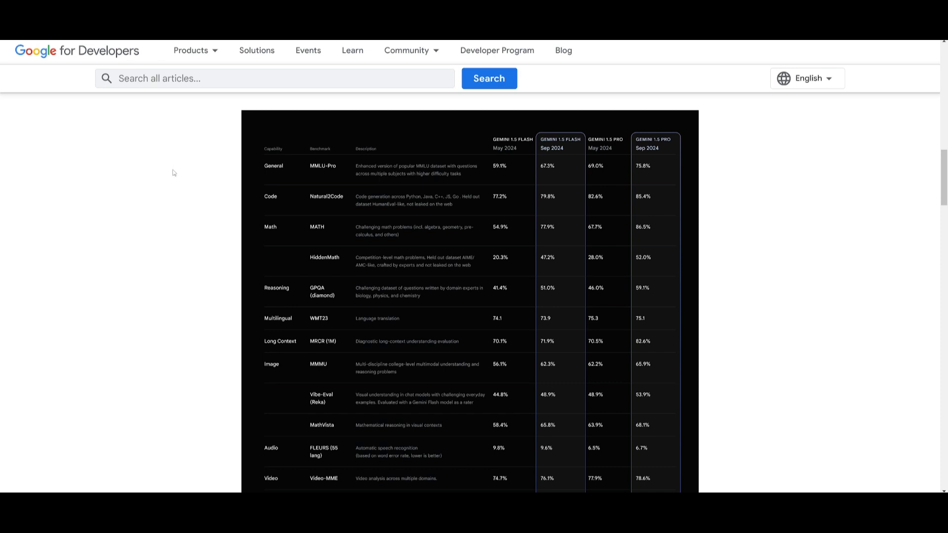
mouse_move(154, 189)
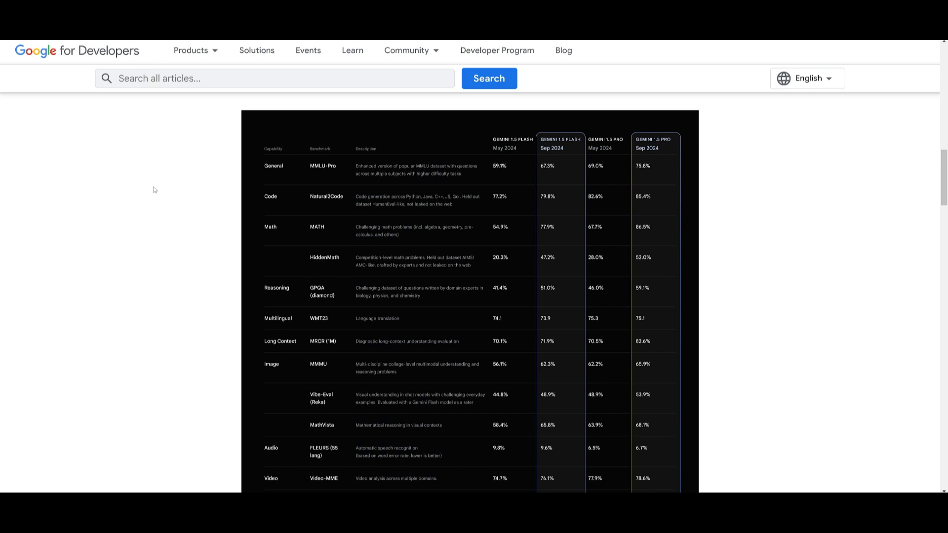
mouse_move(145, 205)
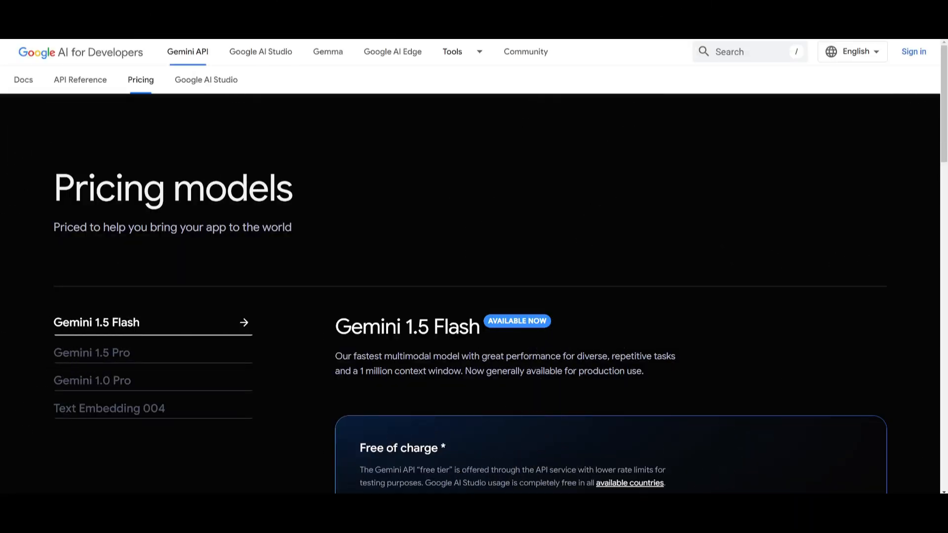
mouse_move(342, 251)
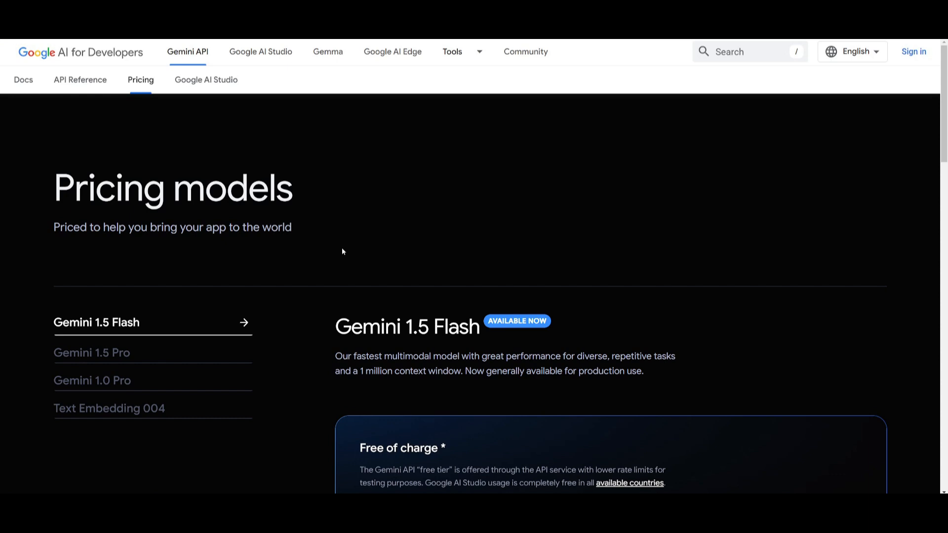
mouse_move(366, 254)
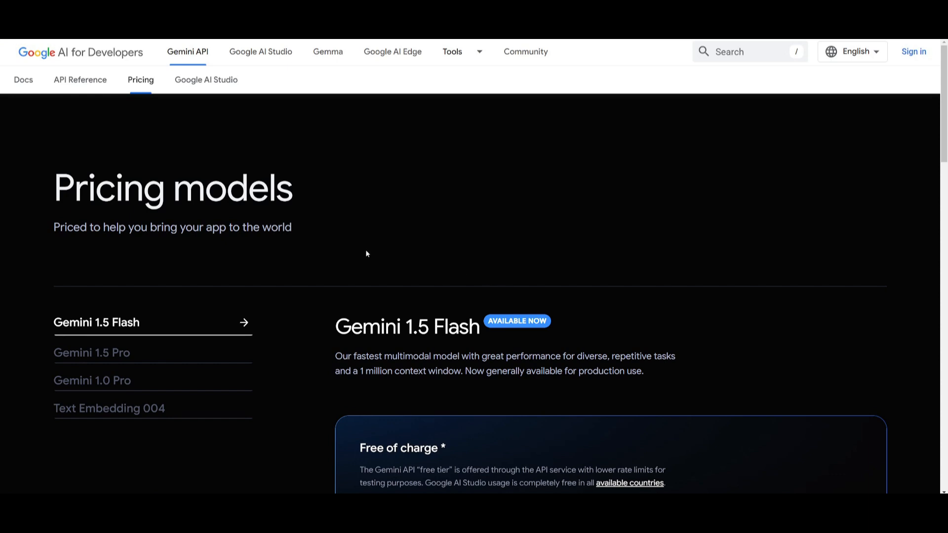
Step: Scroll to the Gemini 1.5 Flash free tier card showing rate limits and pricing
scroll(down, 3)
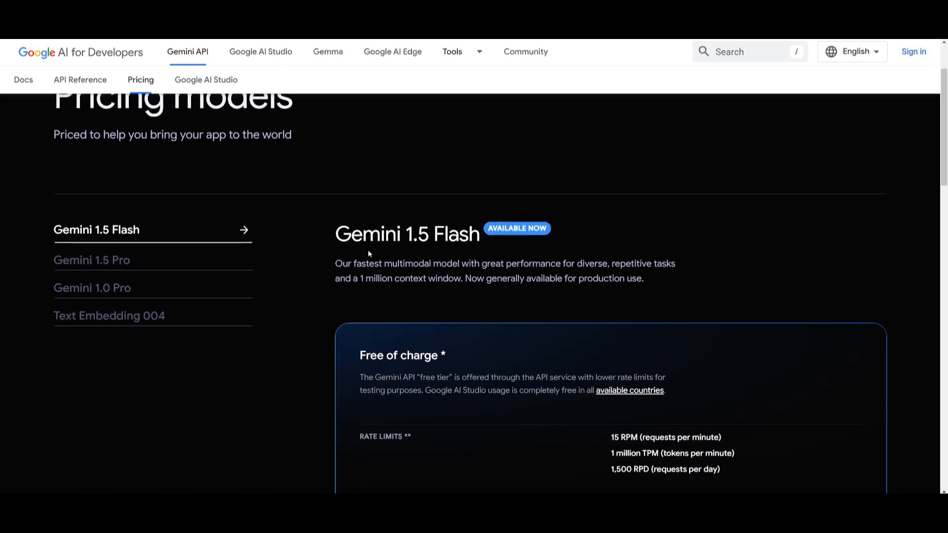
scroll(down, 3)
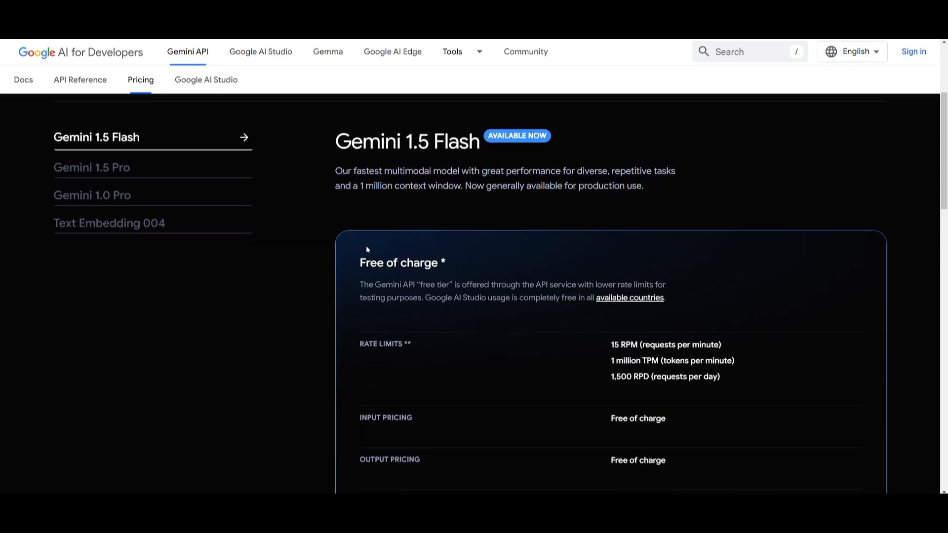
mouse_move(381, 239)
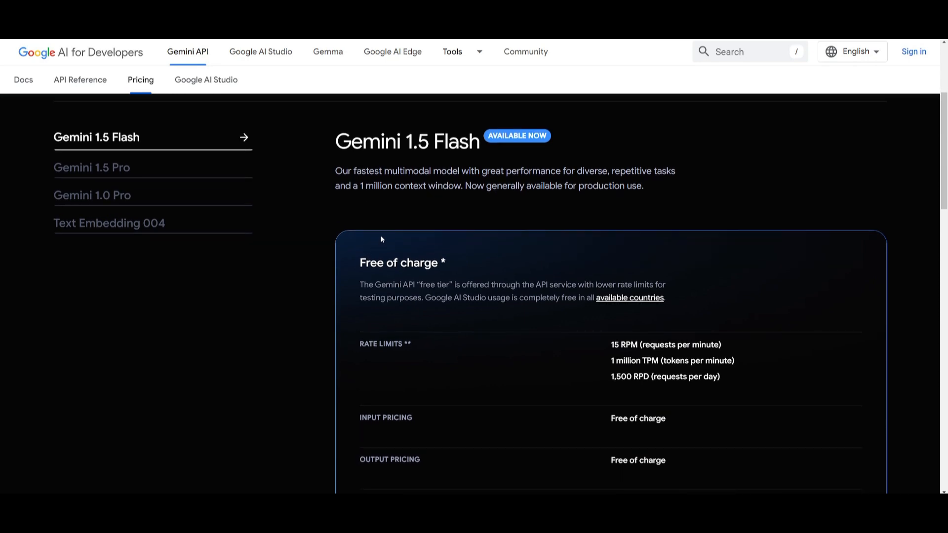
mouse_move(288, 315)
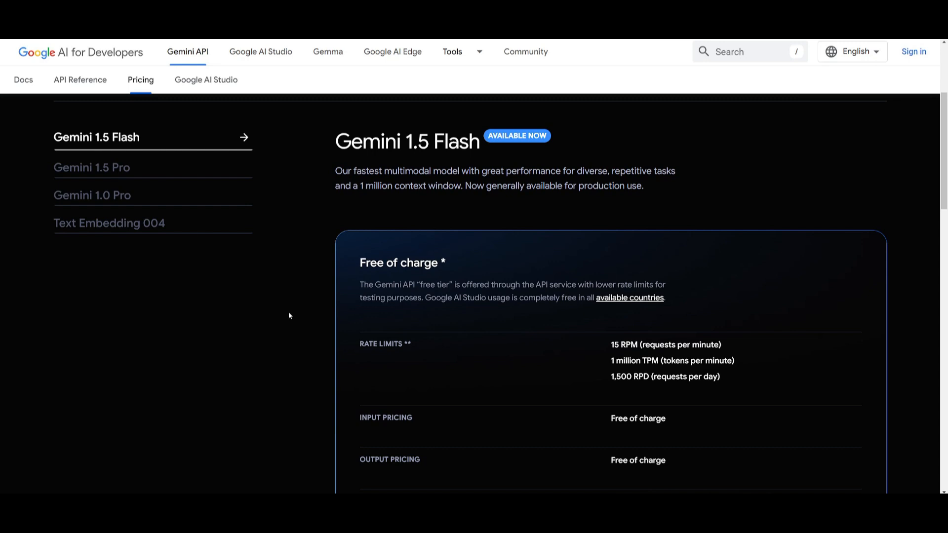
mouse_move(342, 309)
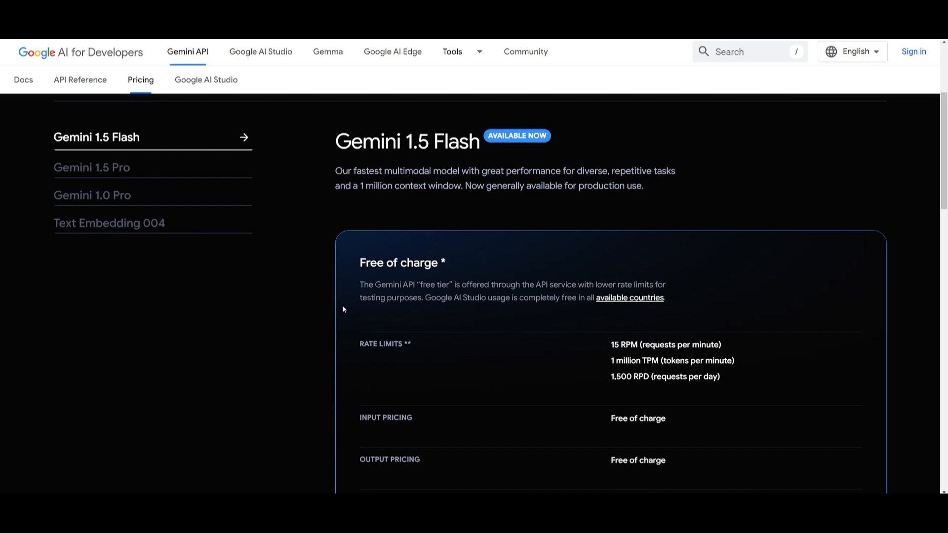
scroll(down, 3)
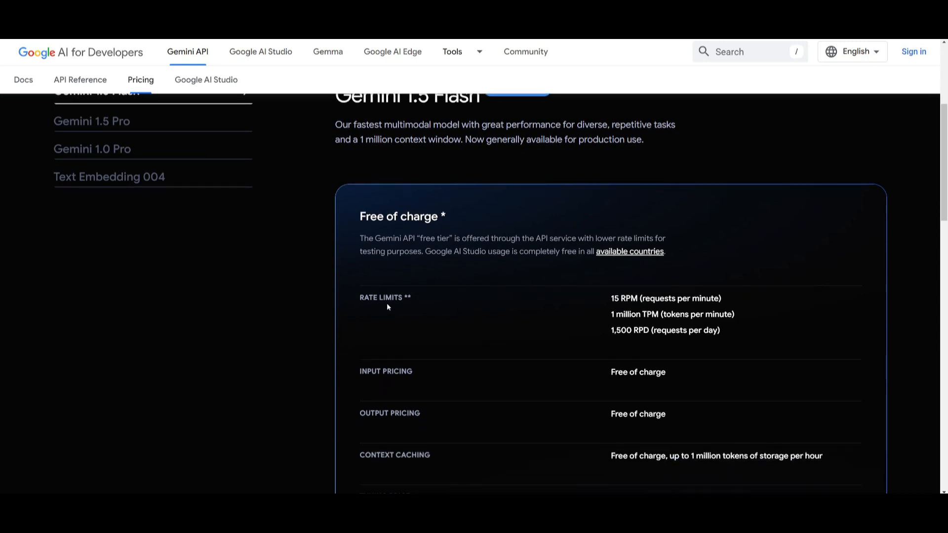
mouse_move(467, 306)
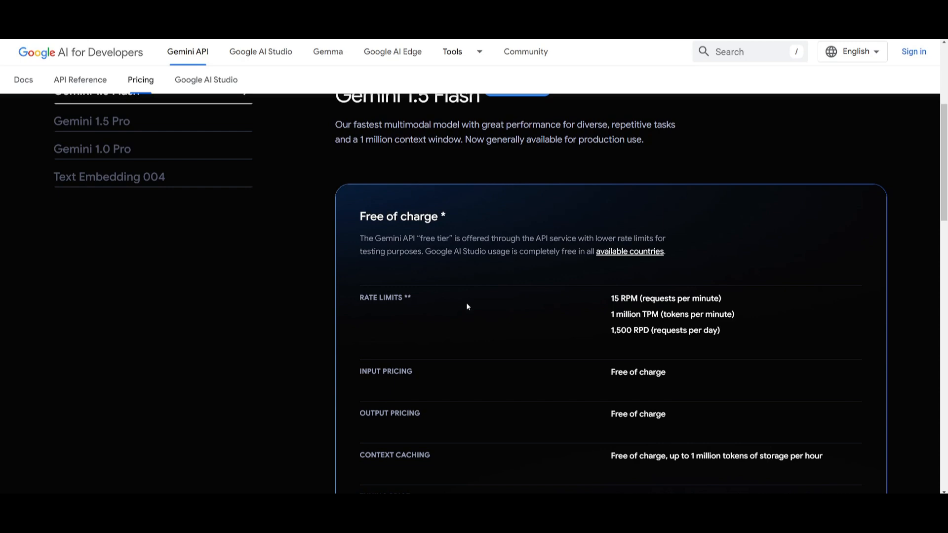
mouse_move(340, 253)
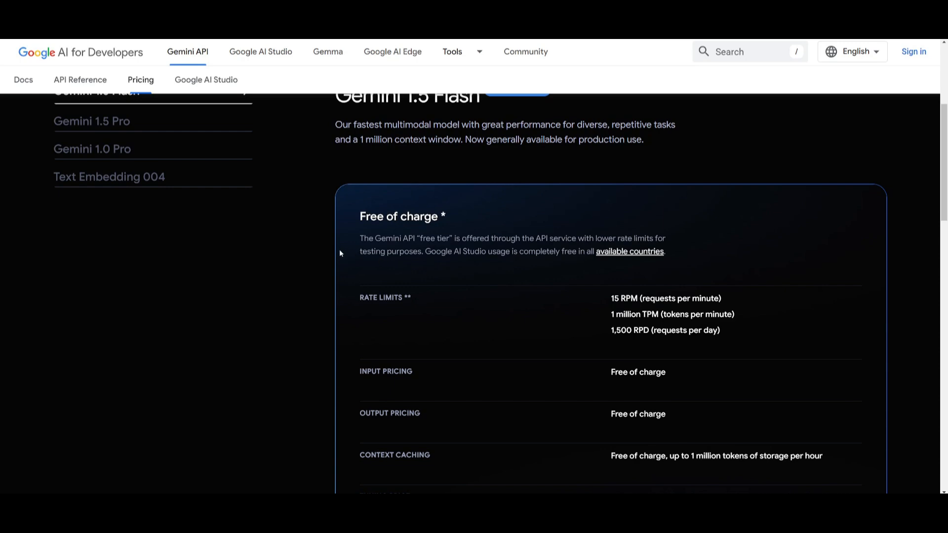
mouse_move(595, 301)
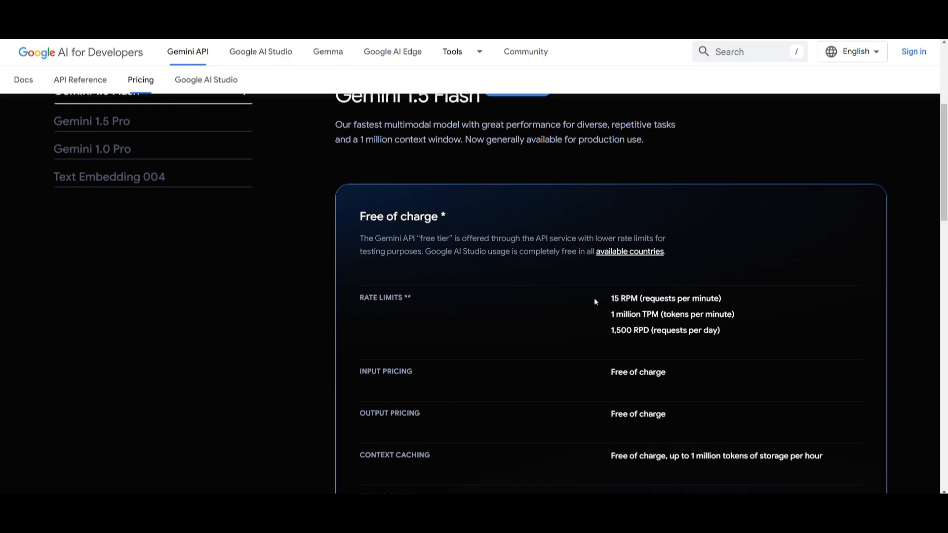
scroll(down, 3)
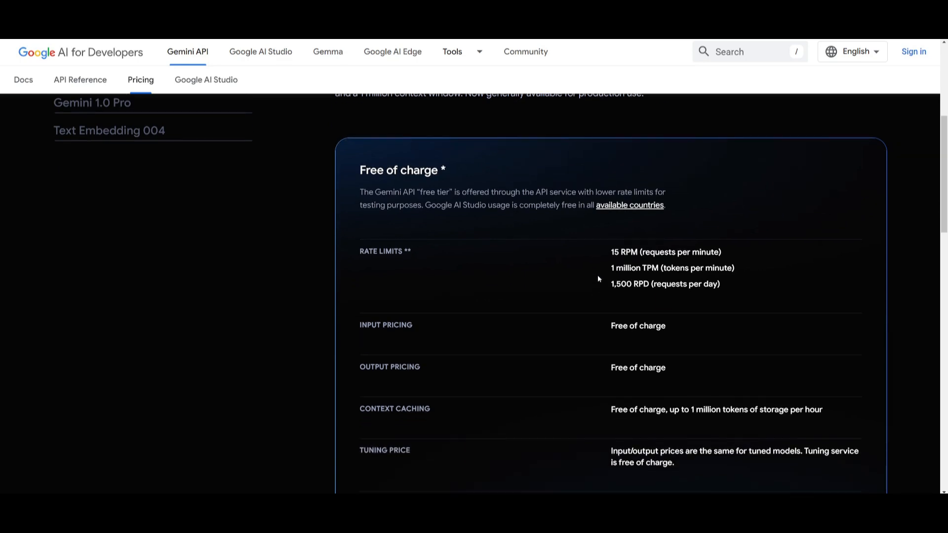
mouse_move(568, 256)
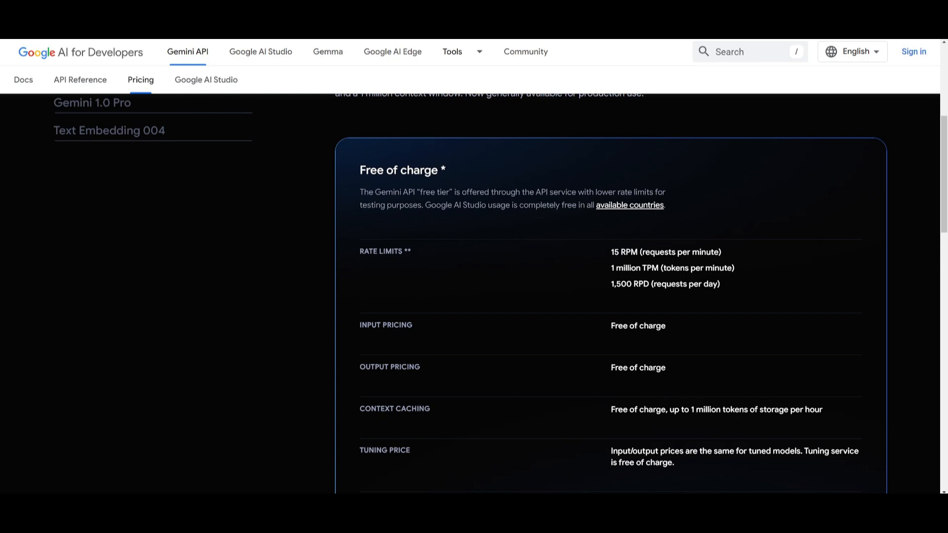
mouse_move(630, 204)
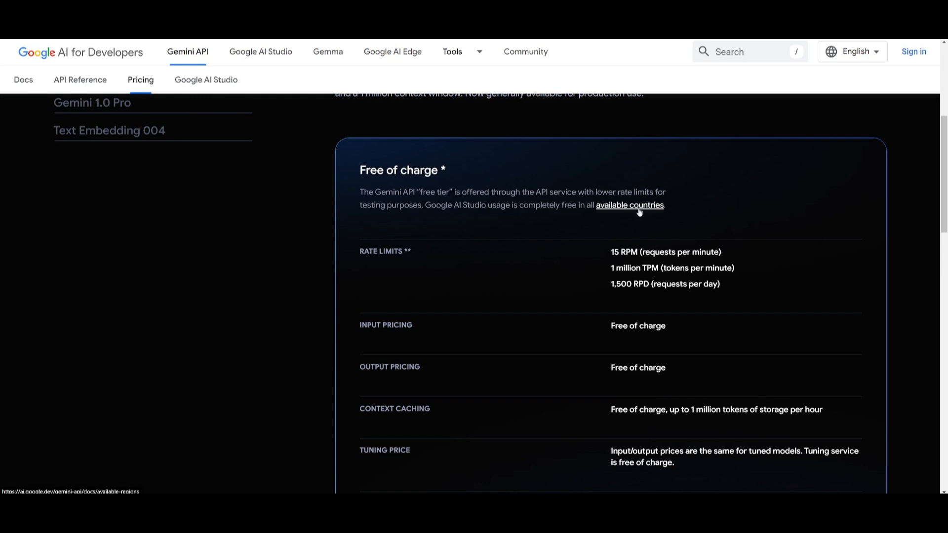
mouse_move(539, 267)
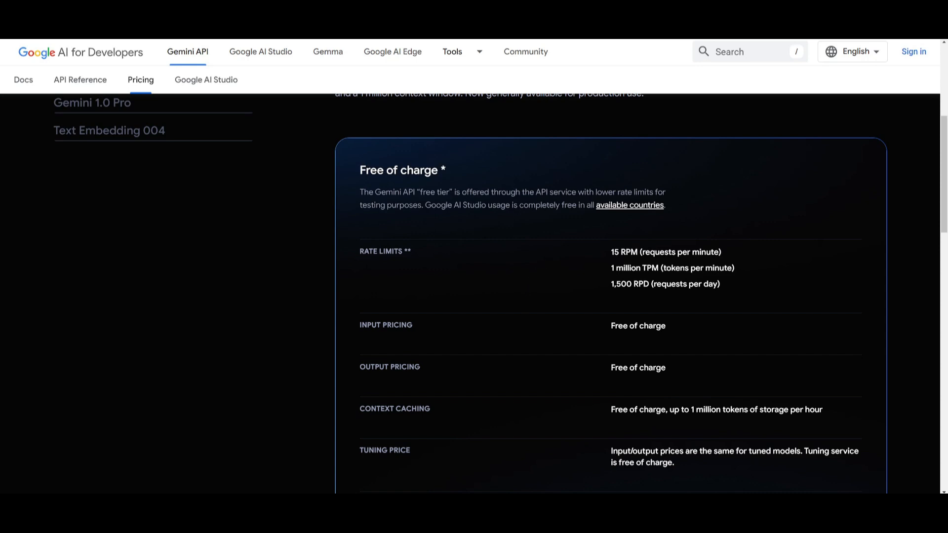
mouse_move(528, 228)
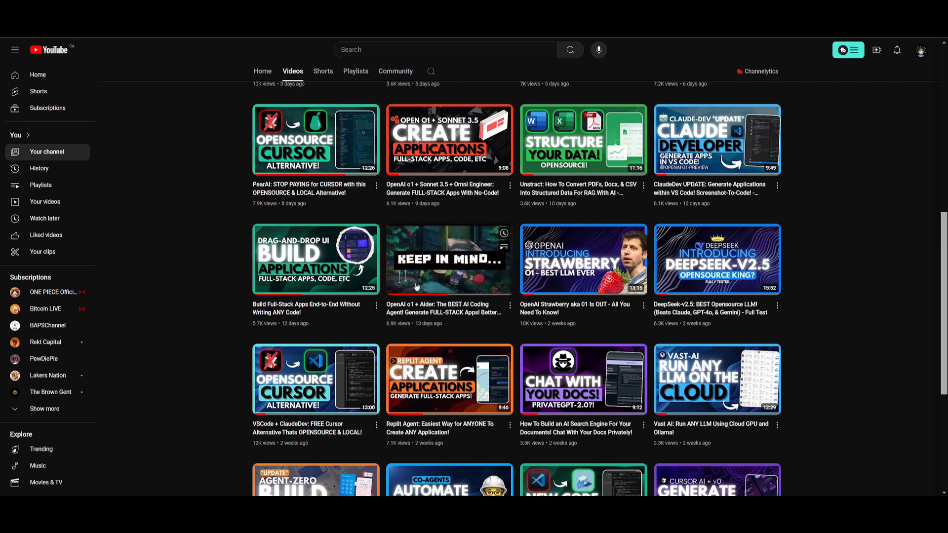
mouse_move(445, 284)
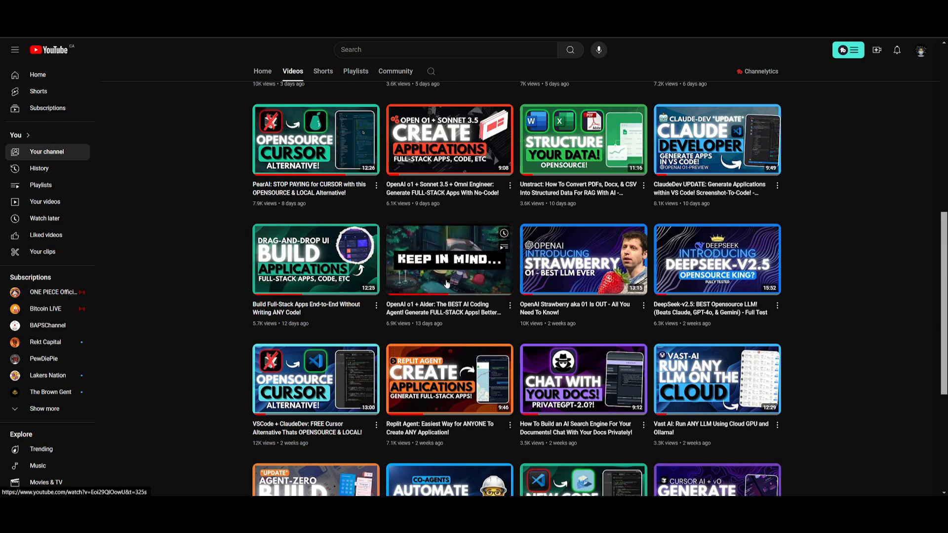
mouse_move(449, 259)
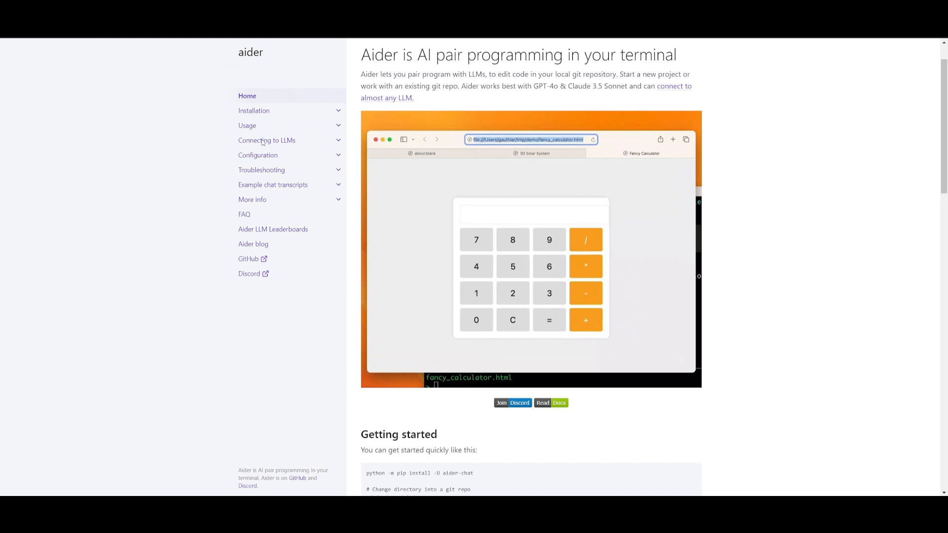
click(267, 140)
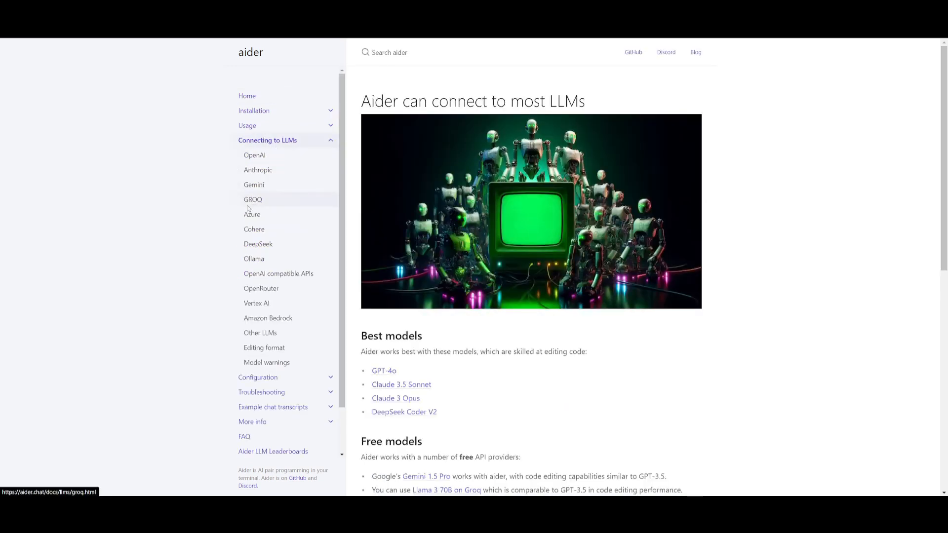
click(253, 199)
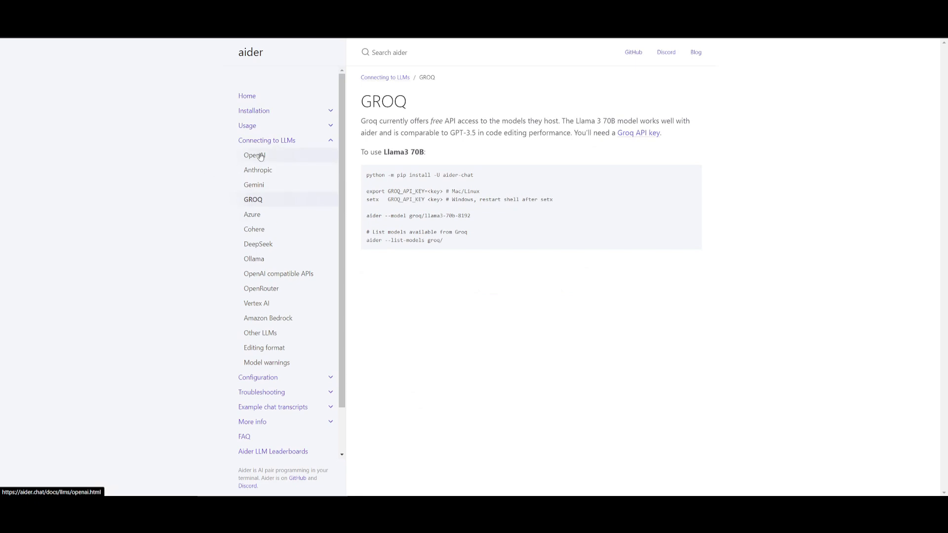
click(255, 154)
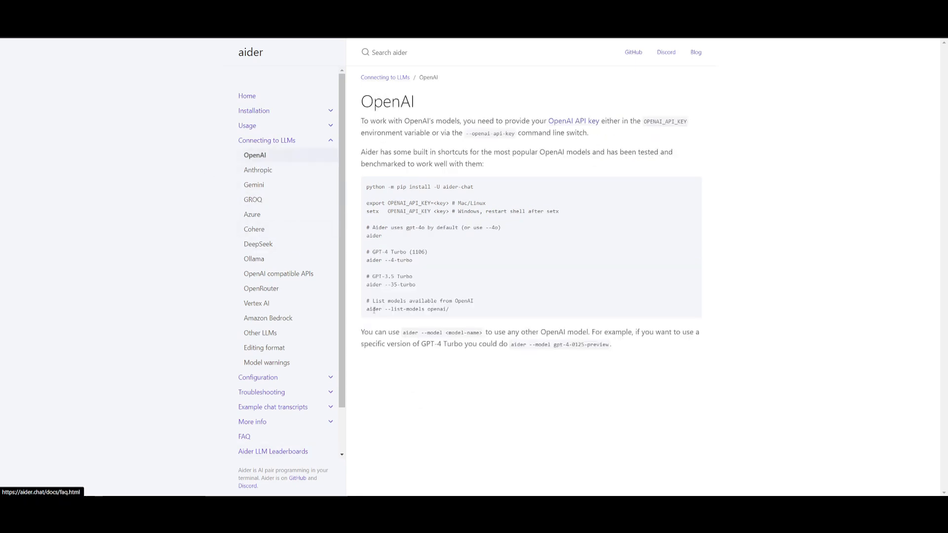
click(256, 303)
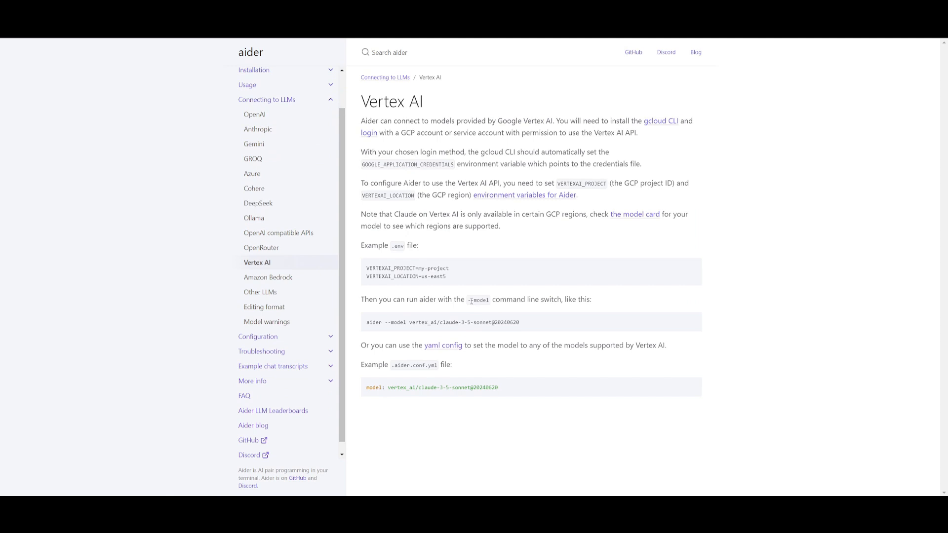
mouse_move(173, 128)
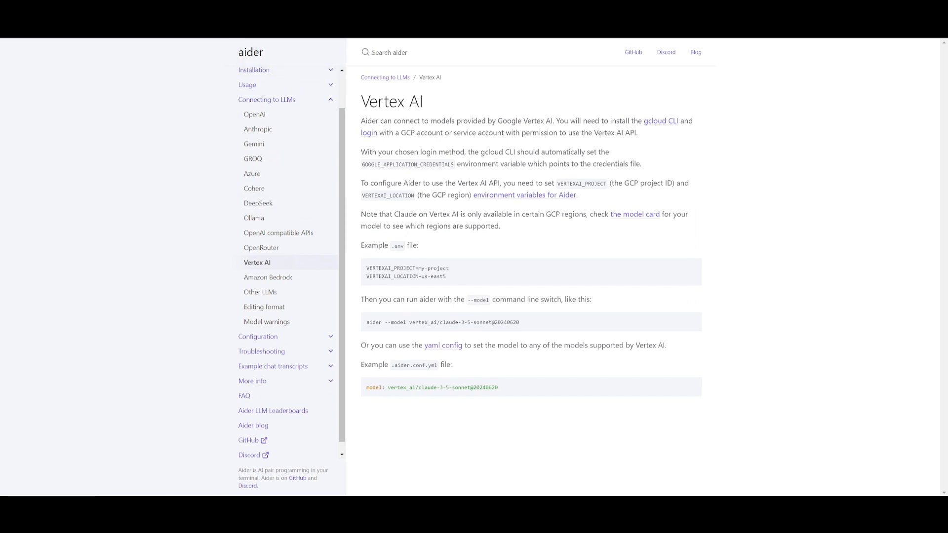
mouse_move(94, 207)
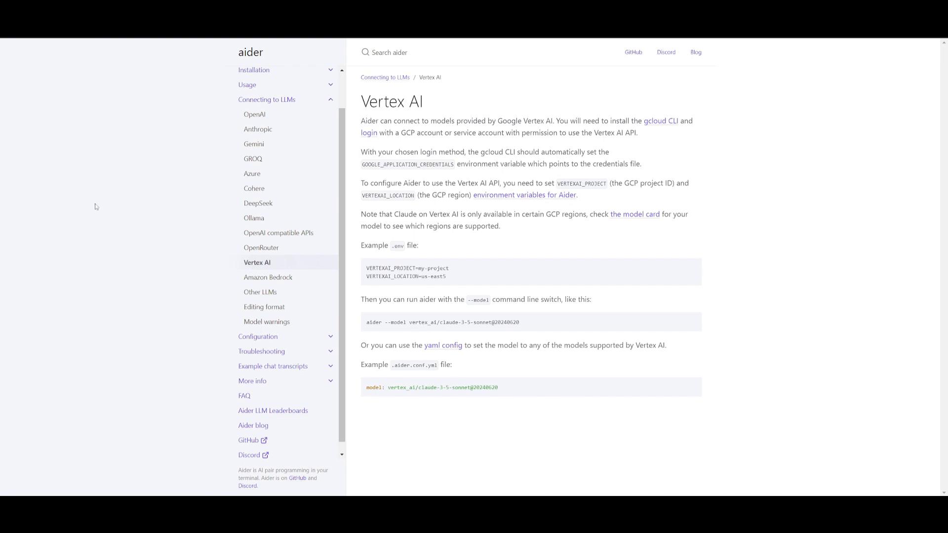
mouse_move(255, 114)
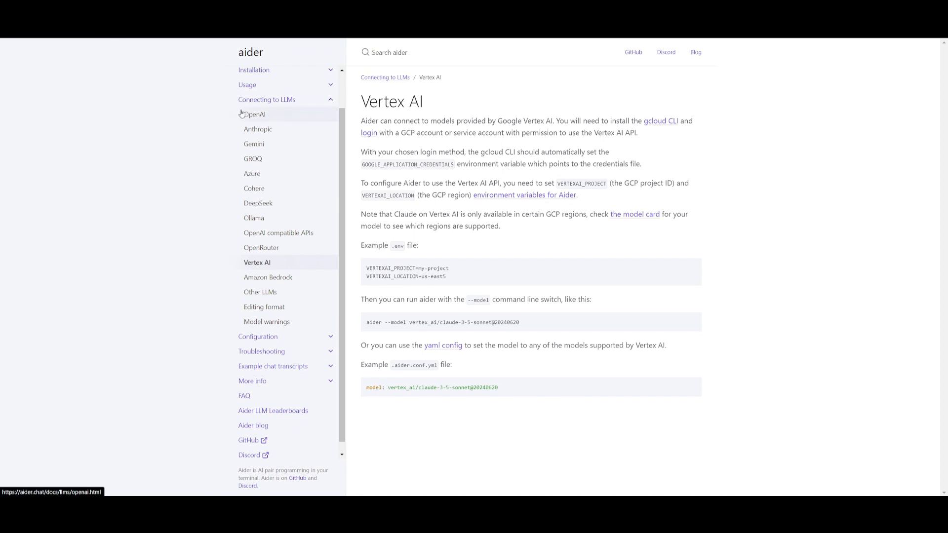
mouse_move(534, 289)
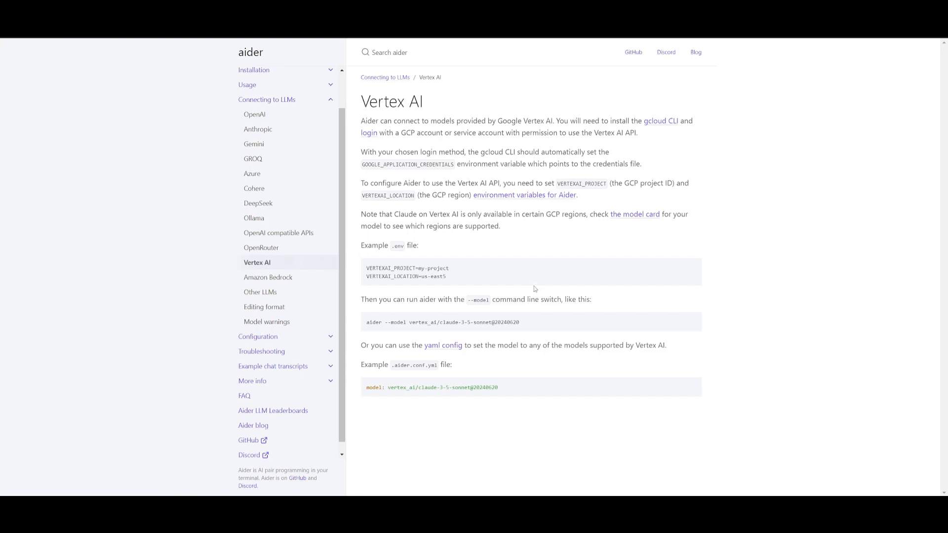
mouse_move(270, 71)
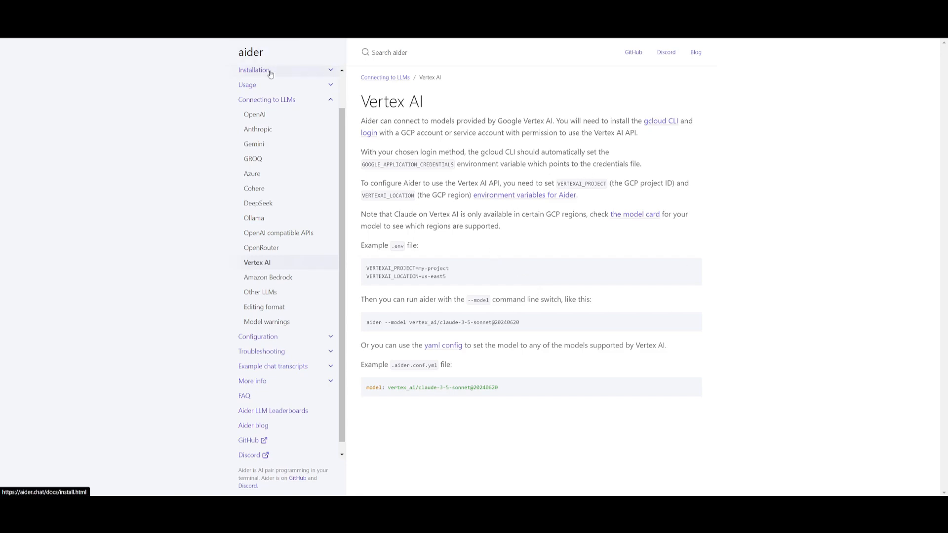
click(255, 70)
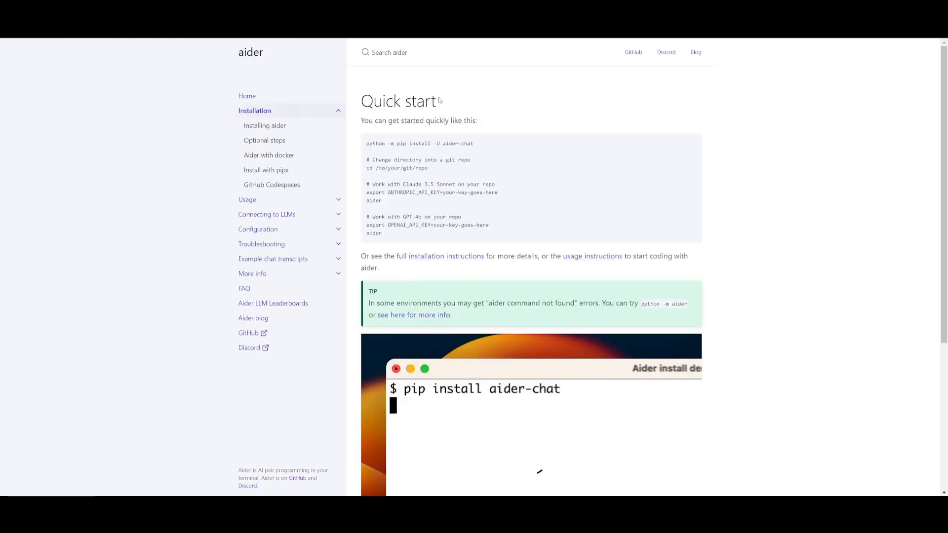
click(247, 95)
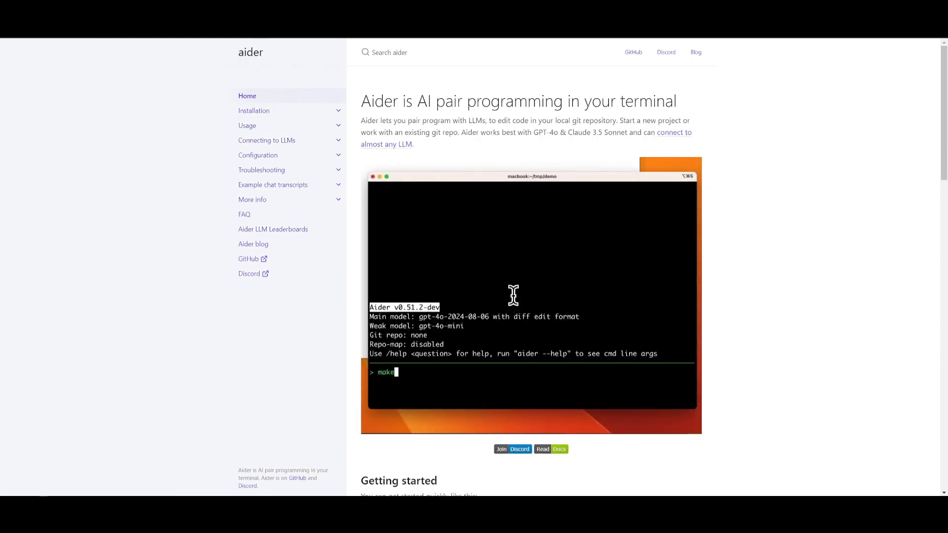
text(a web page with ou)
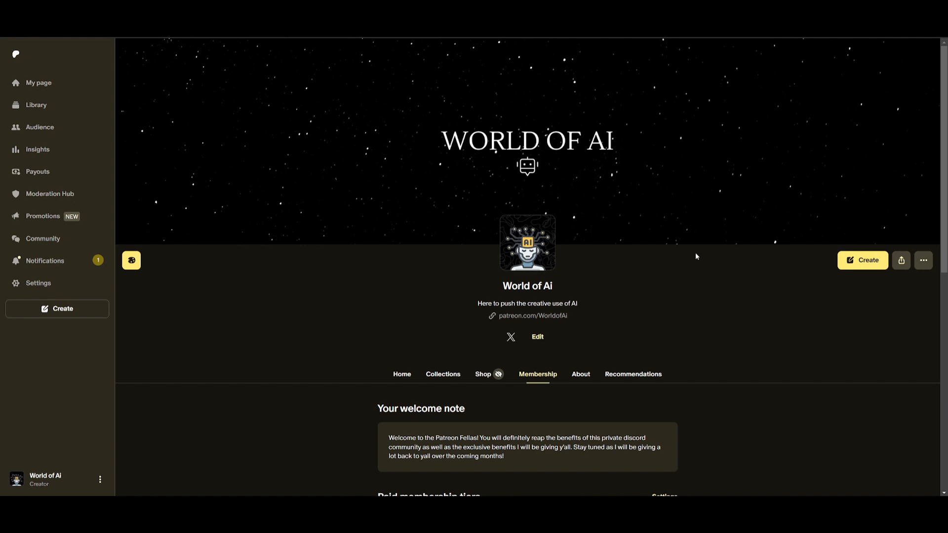
mouse_move(694, 253)
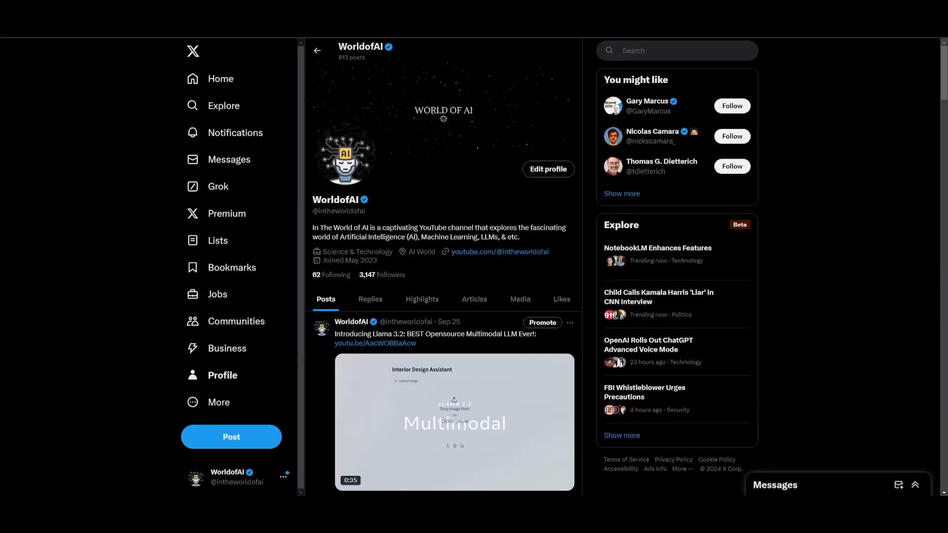
Step: Scroll down the Patreon membership page before moving to the X profile
scroll(down, 3)
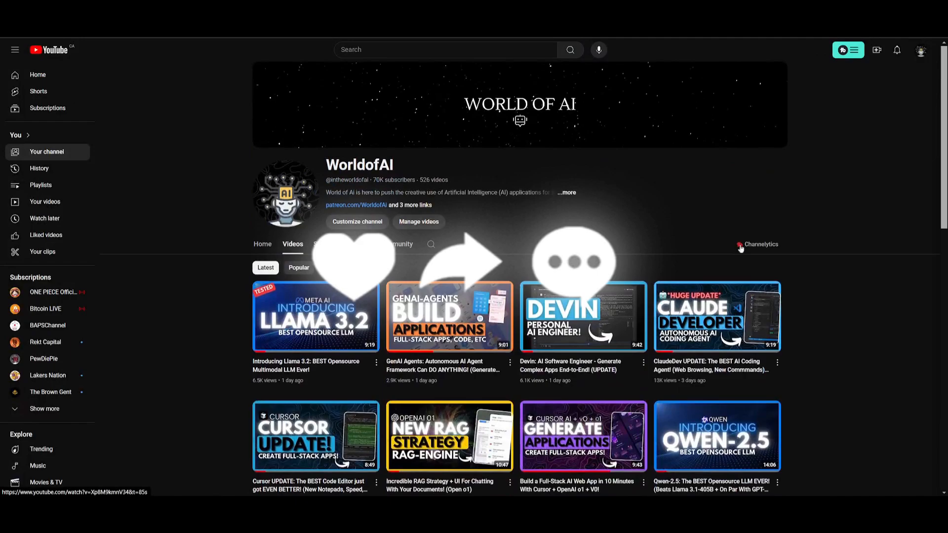
scroll(down, 3)
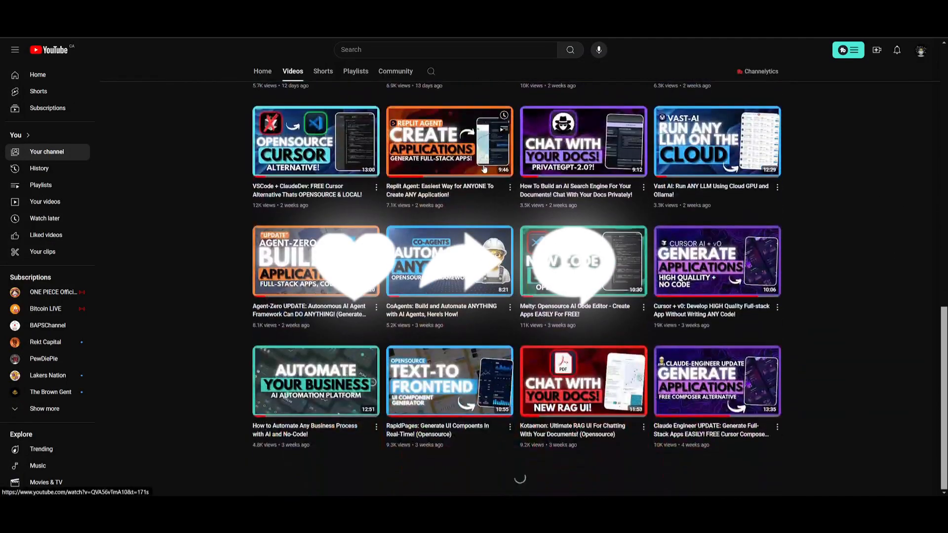
scroll(down, 3)
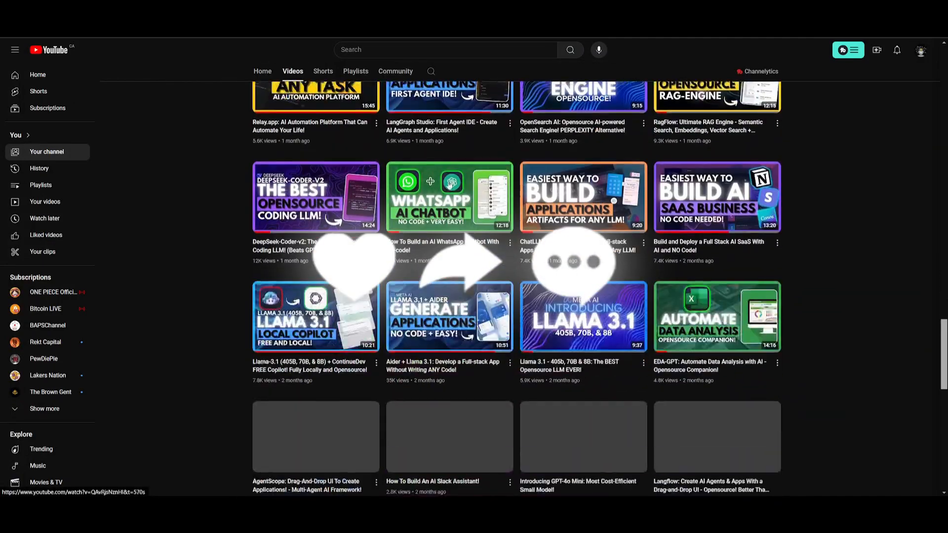
scroll(down, 3)
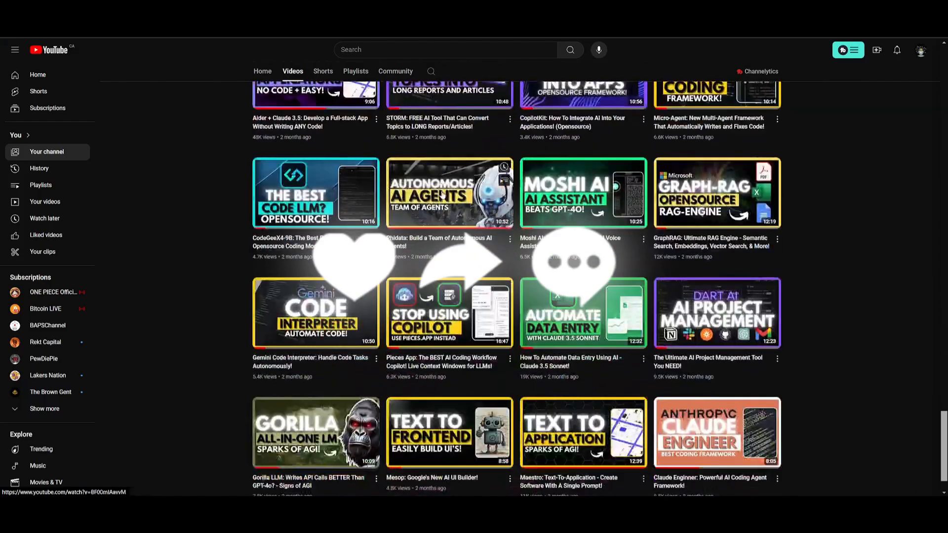
scroll(down, 3)
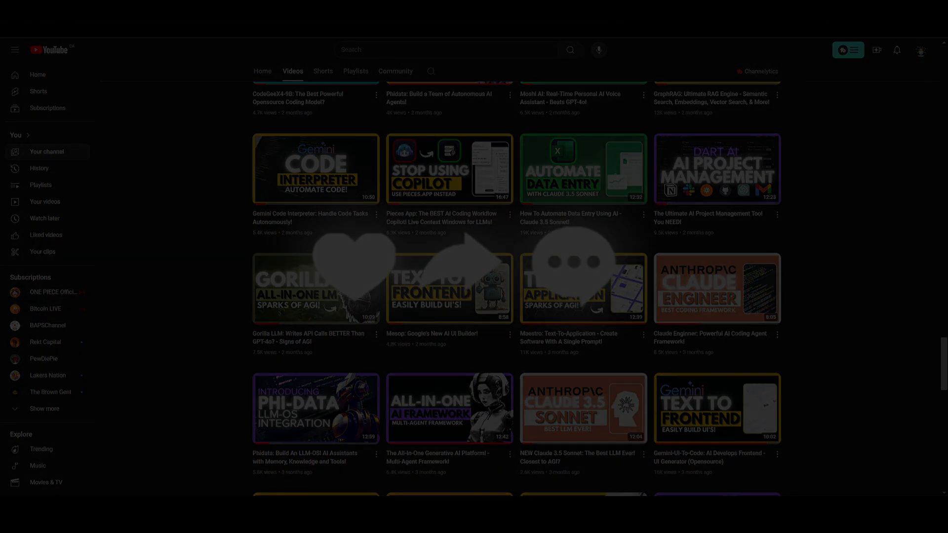